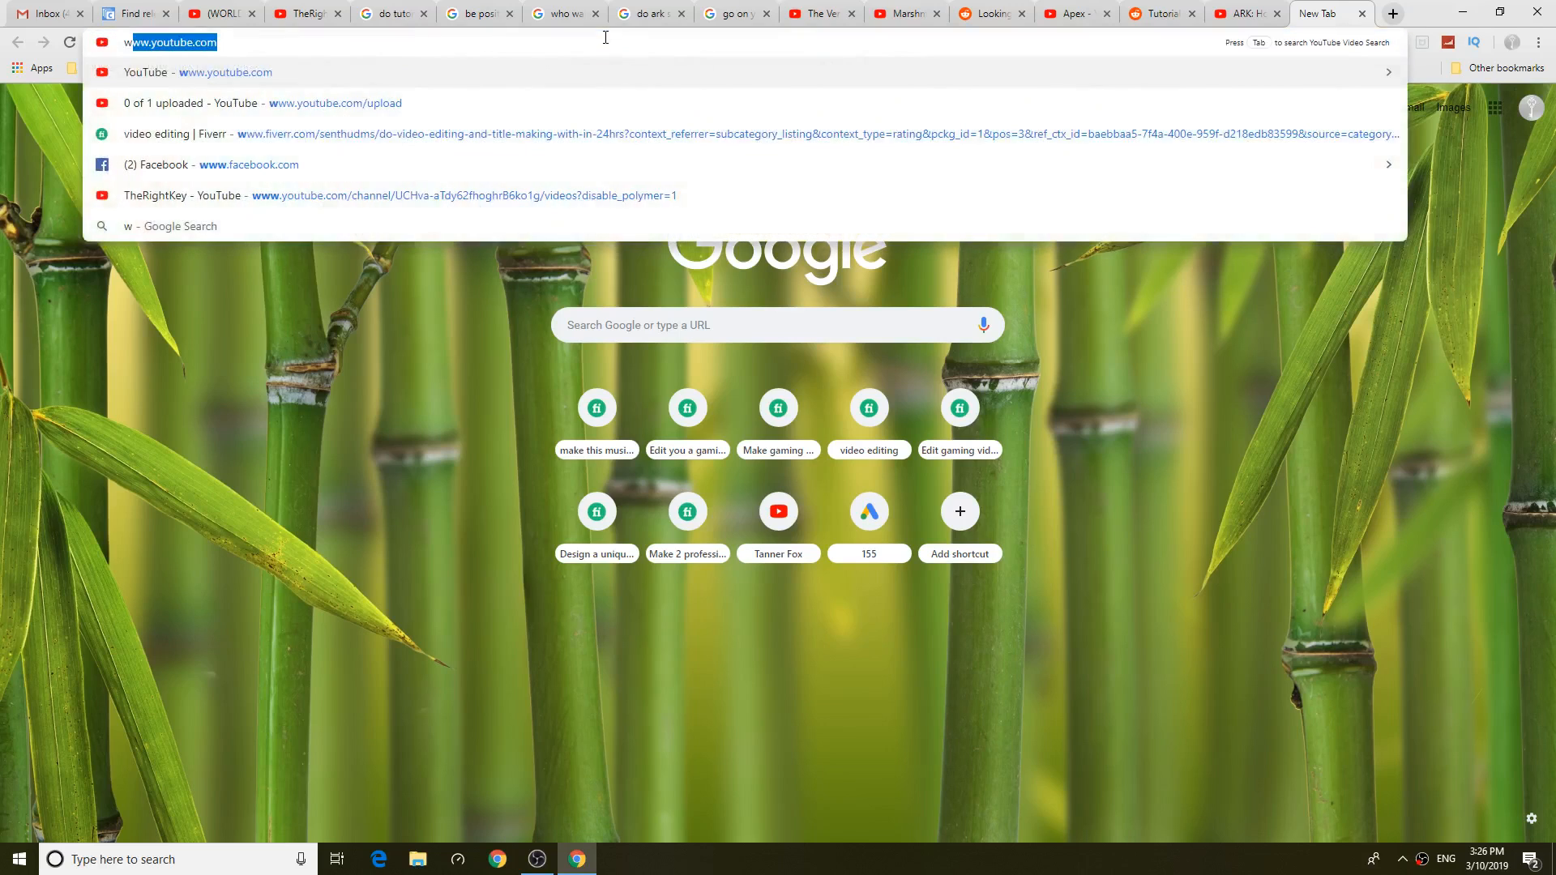
Search 'world painter download', then download and run the 64-bit installer from worldpainter.net
text(world painter download)
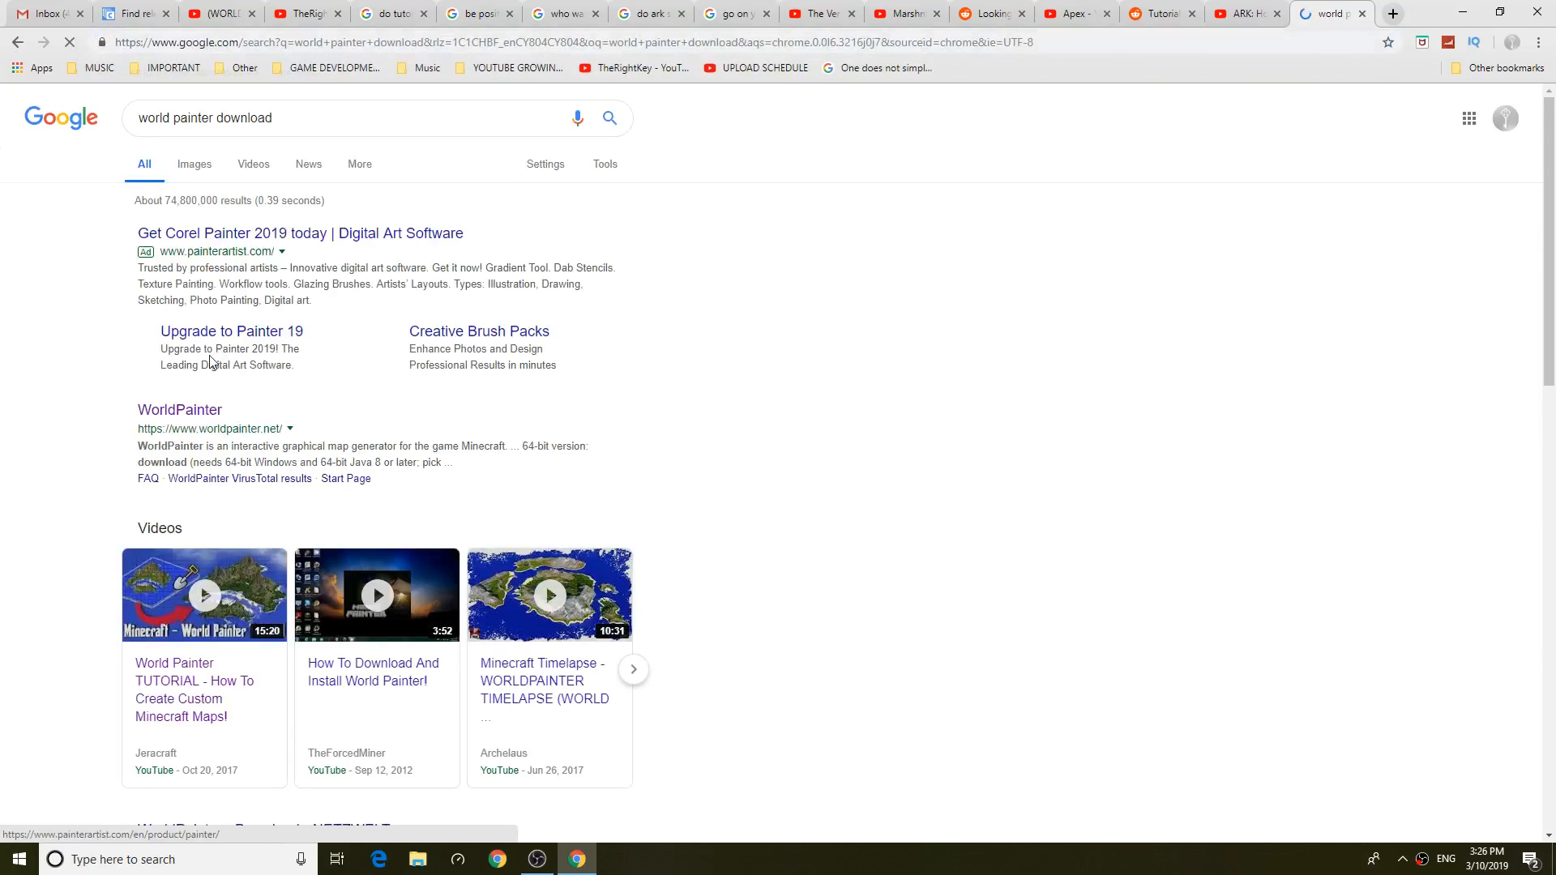
click(180, 409)
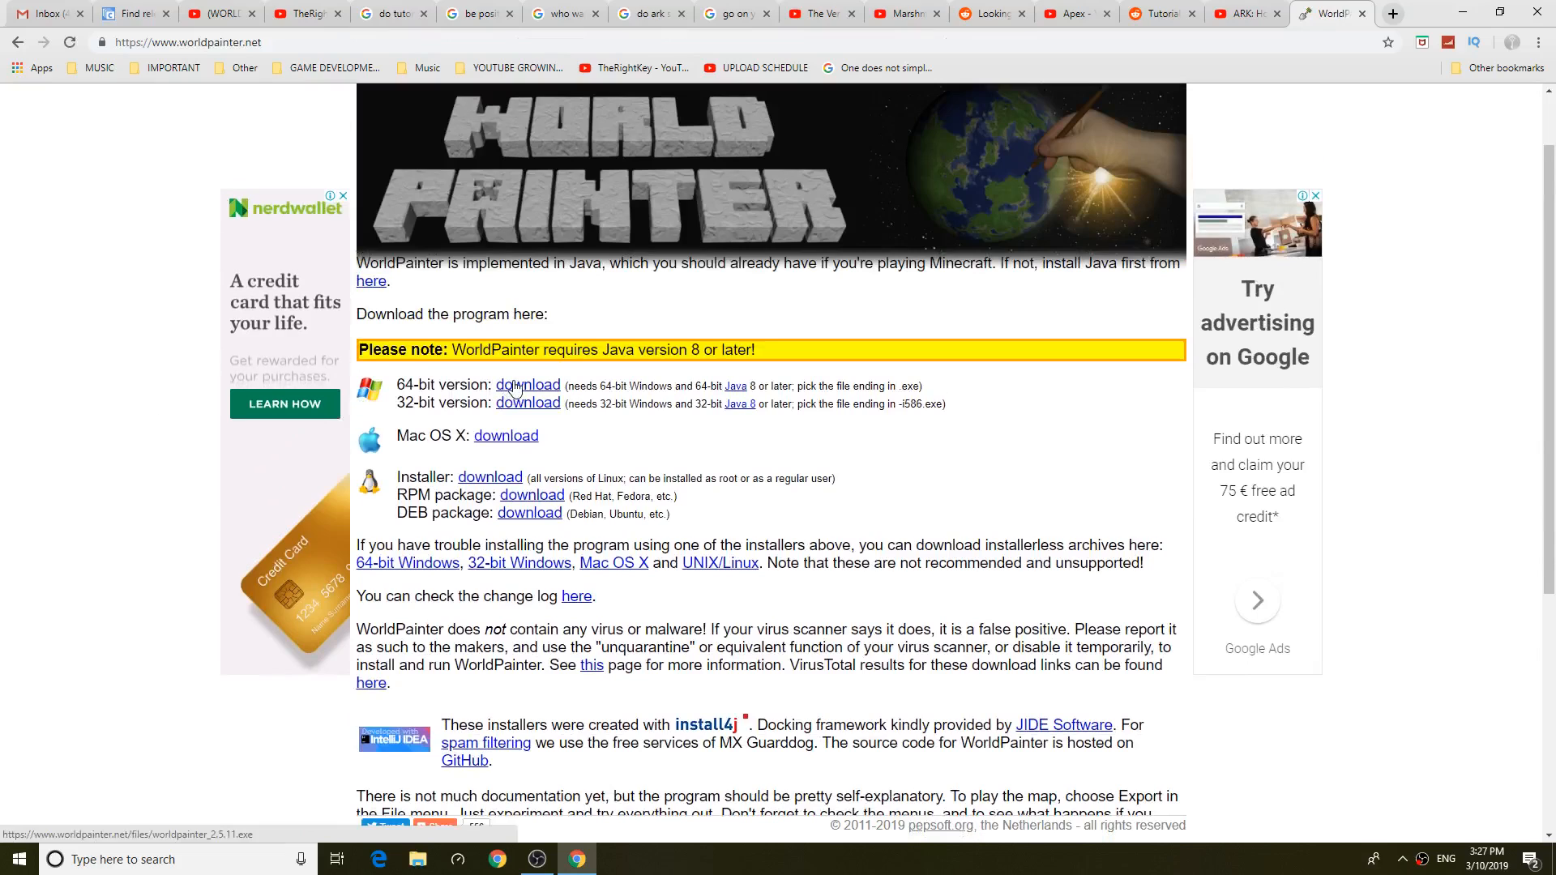
click(528, 386)
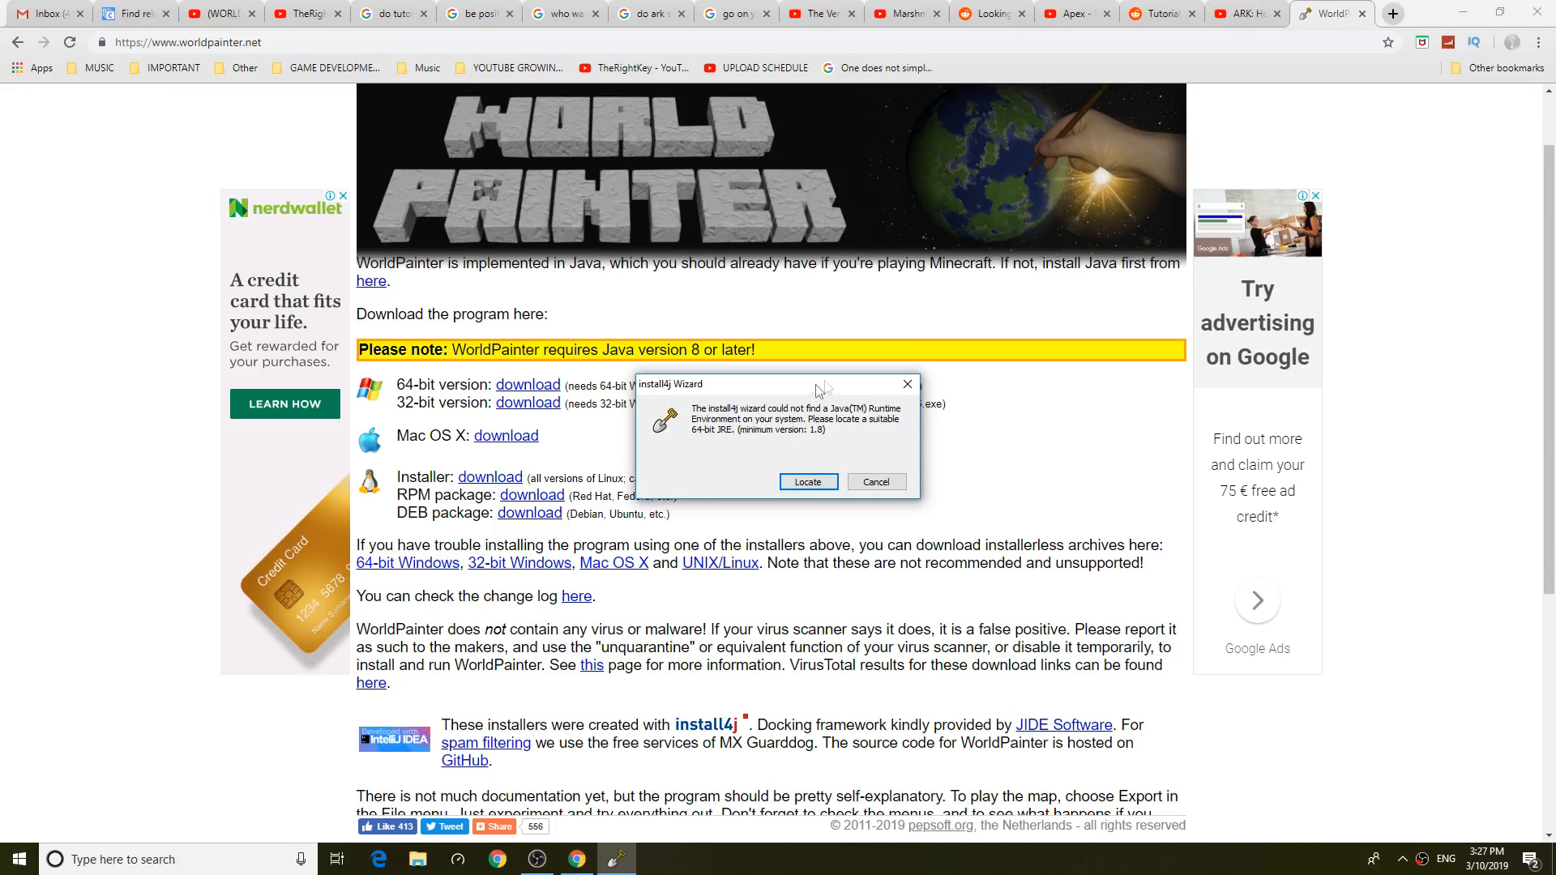
mouse_move(1394, 20)
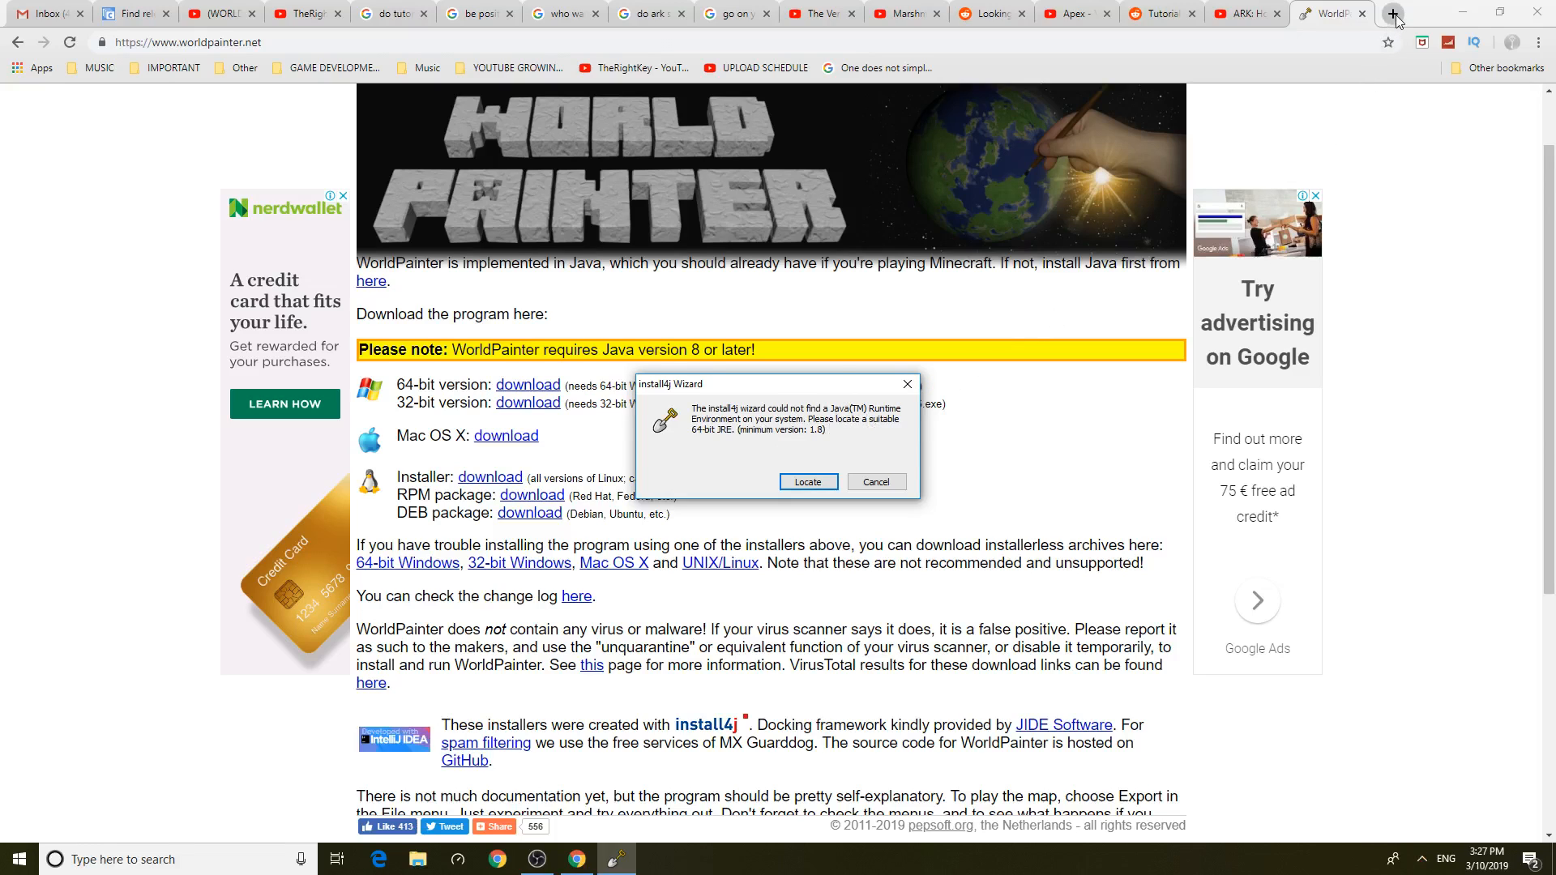
Search for the 64-bit Java 1.8 runtime and open Oracle's JRE 8 downloads result
text(java)
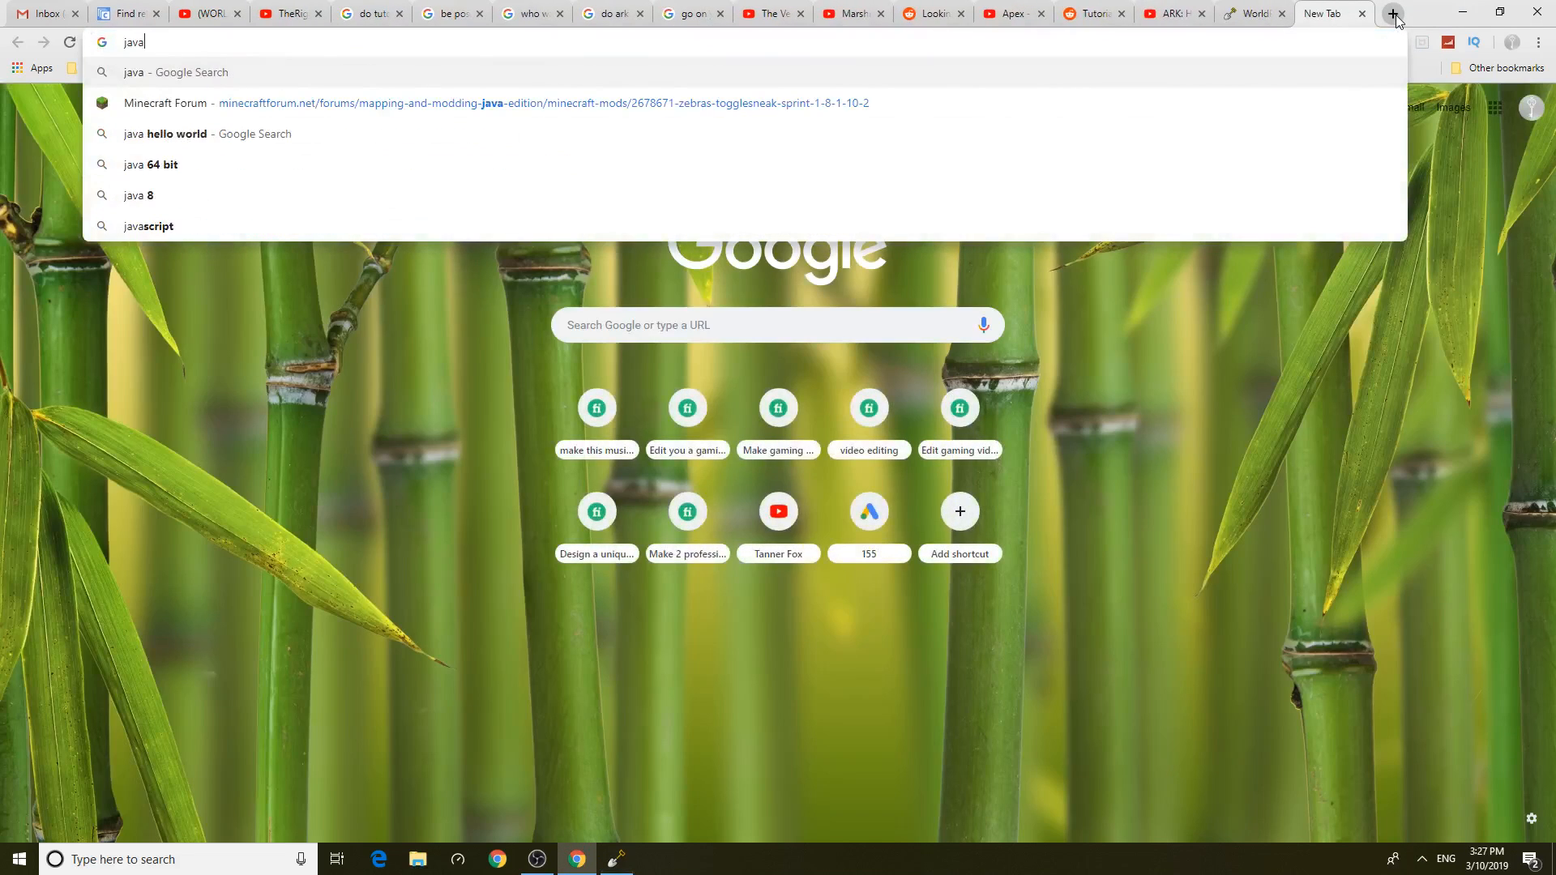
text(" ")
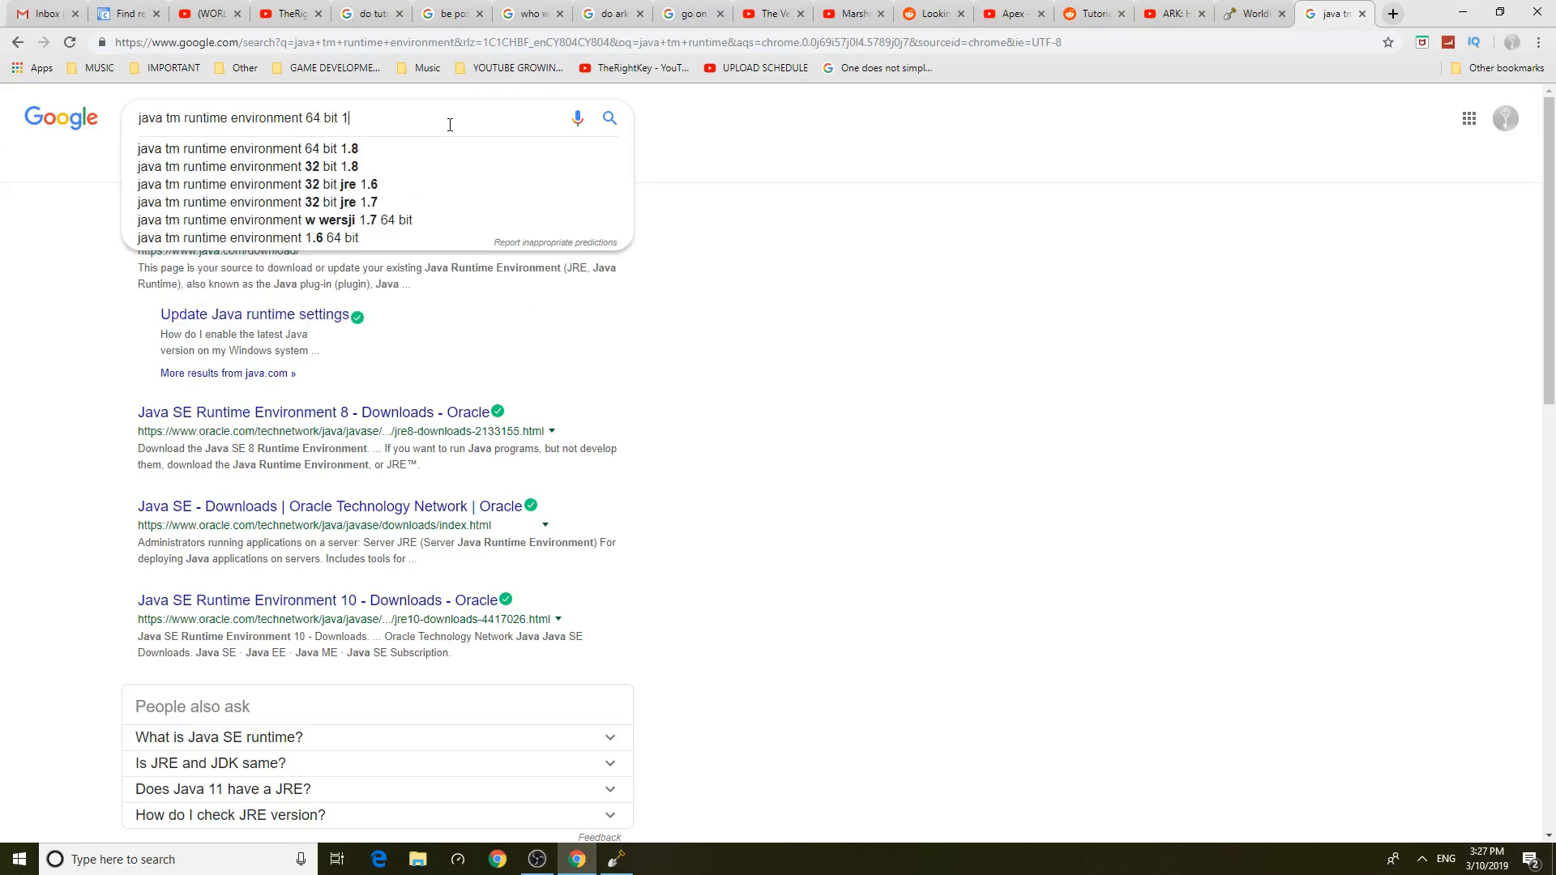
click(248, 149)
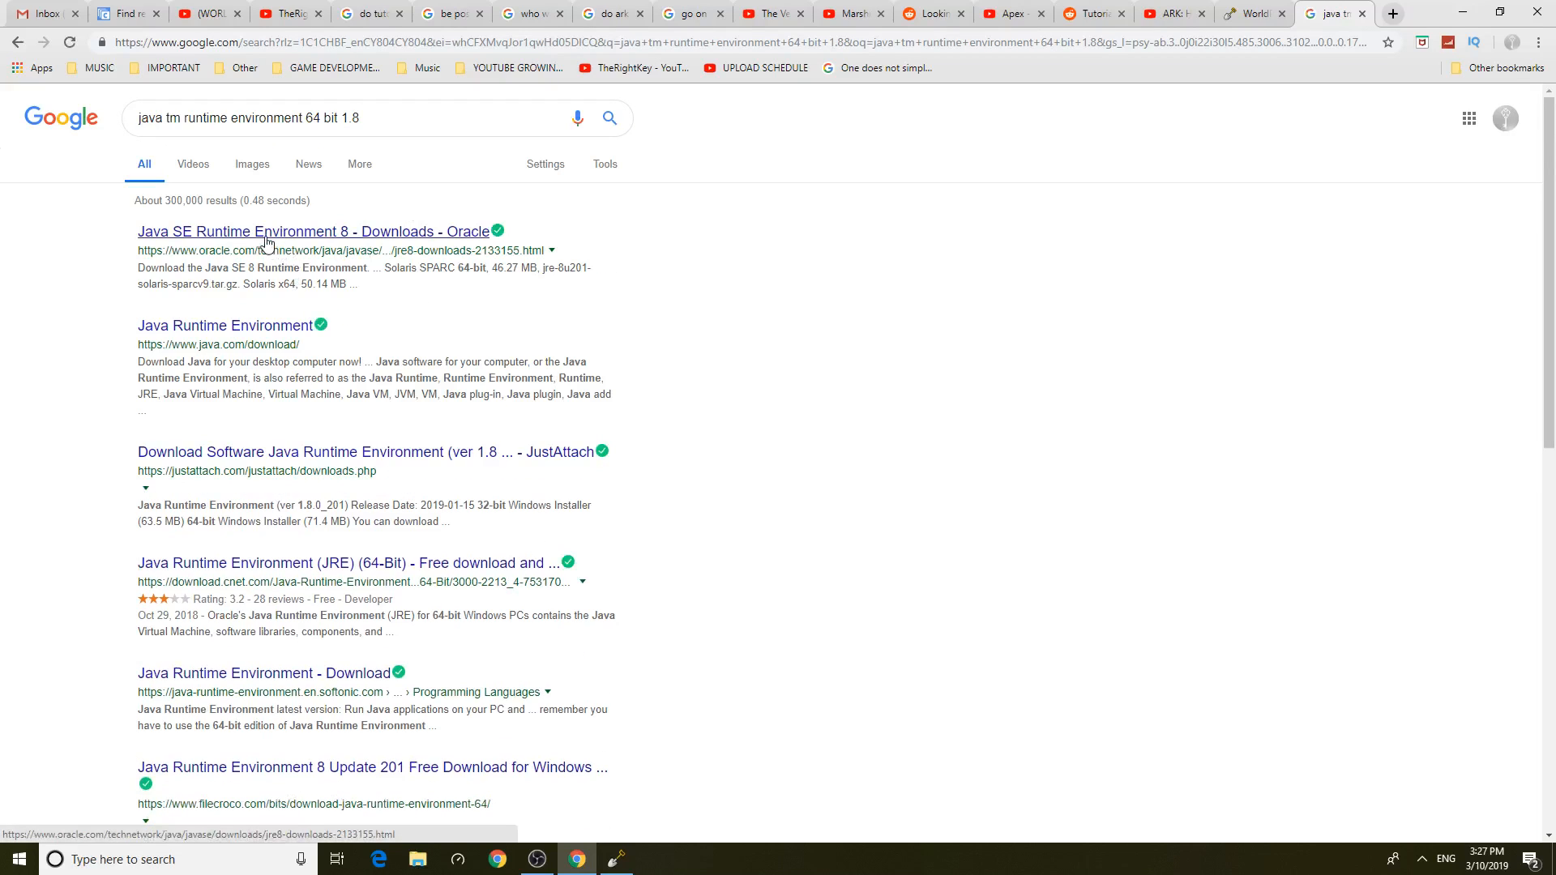
click(305, 231)
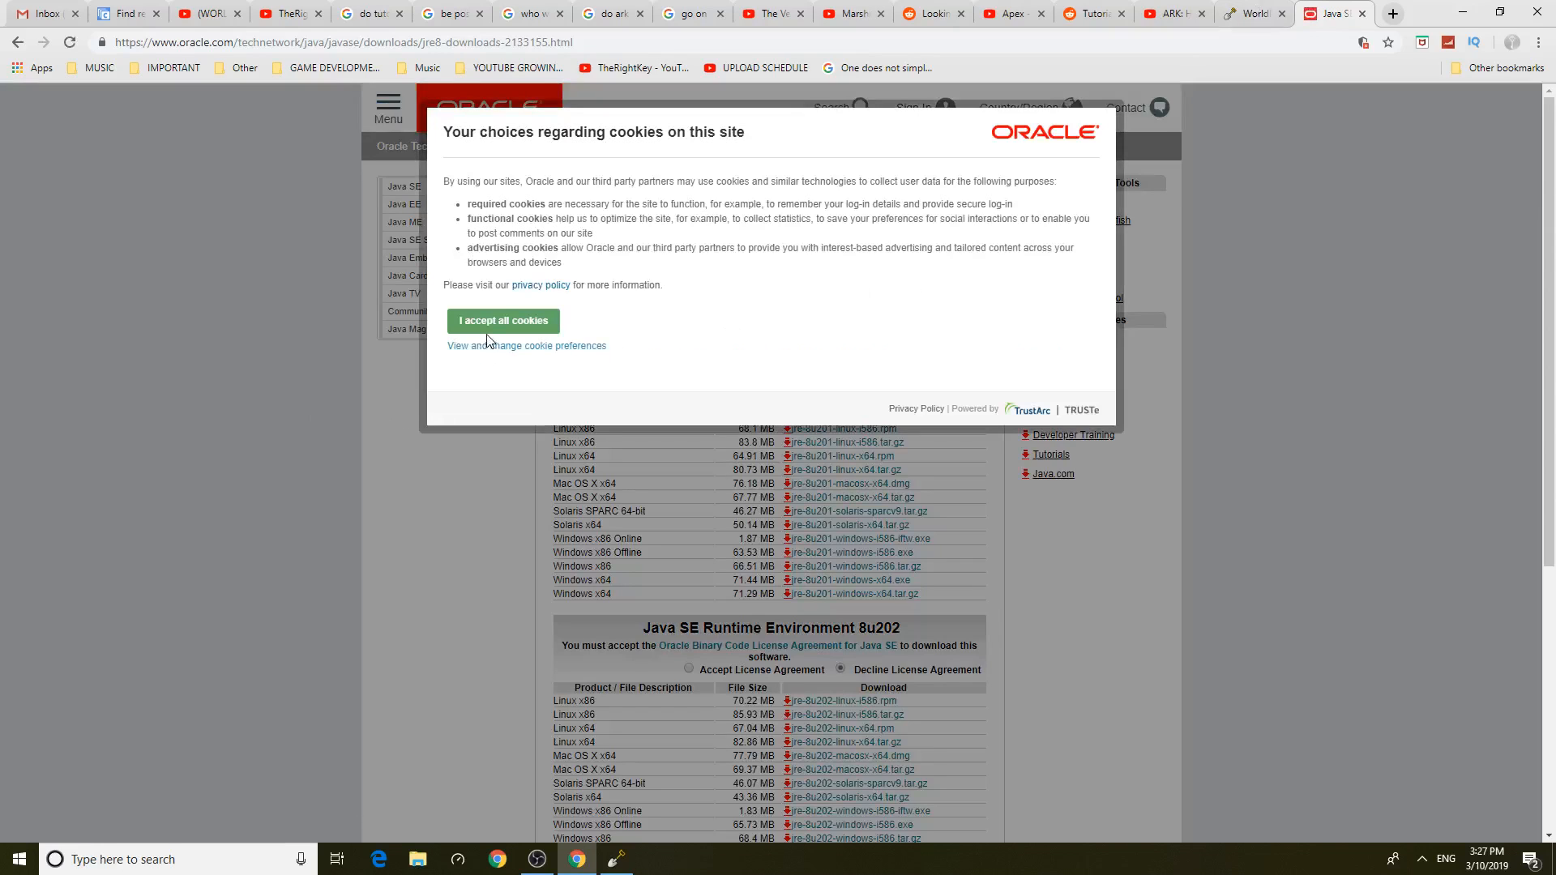
Accept the Oracle cookies and license, then download jre-8u201-windows-x64.exe
click(503, 321)
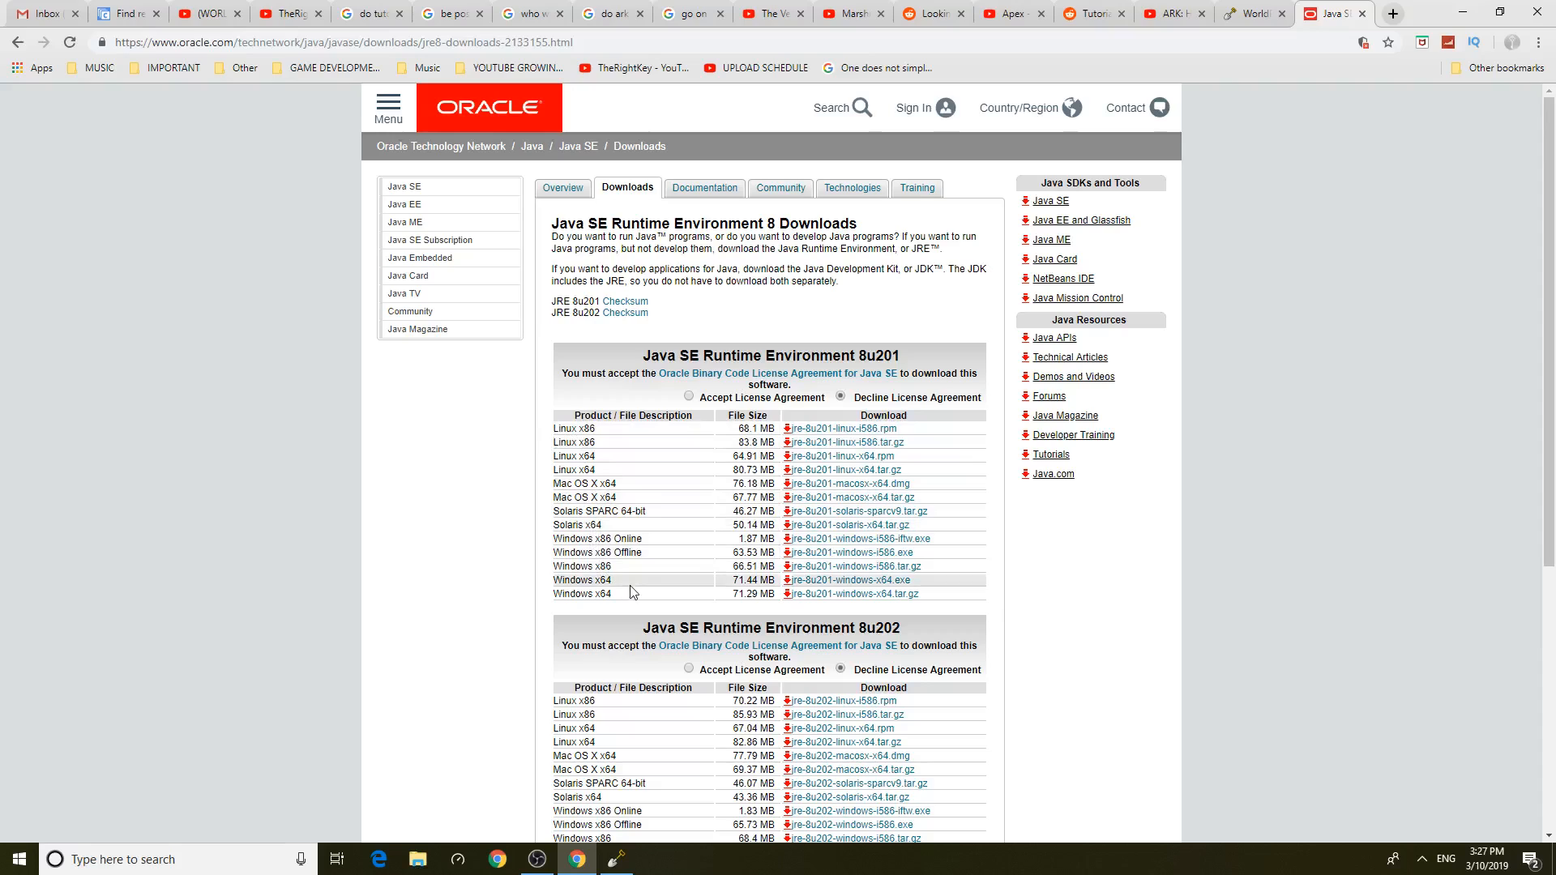
mouse_move(685, 594)
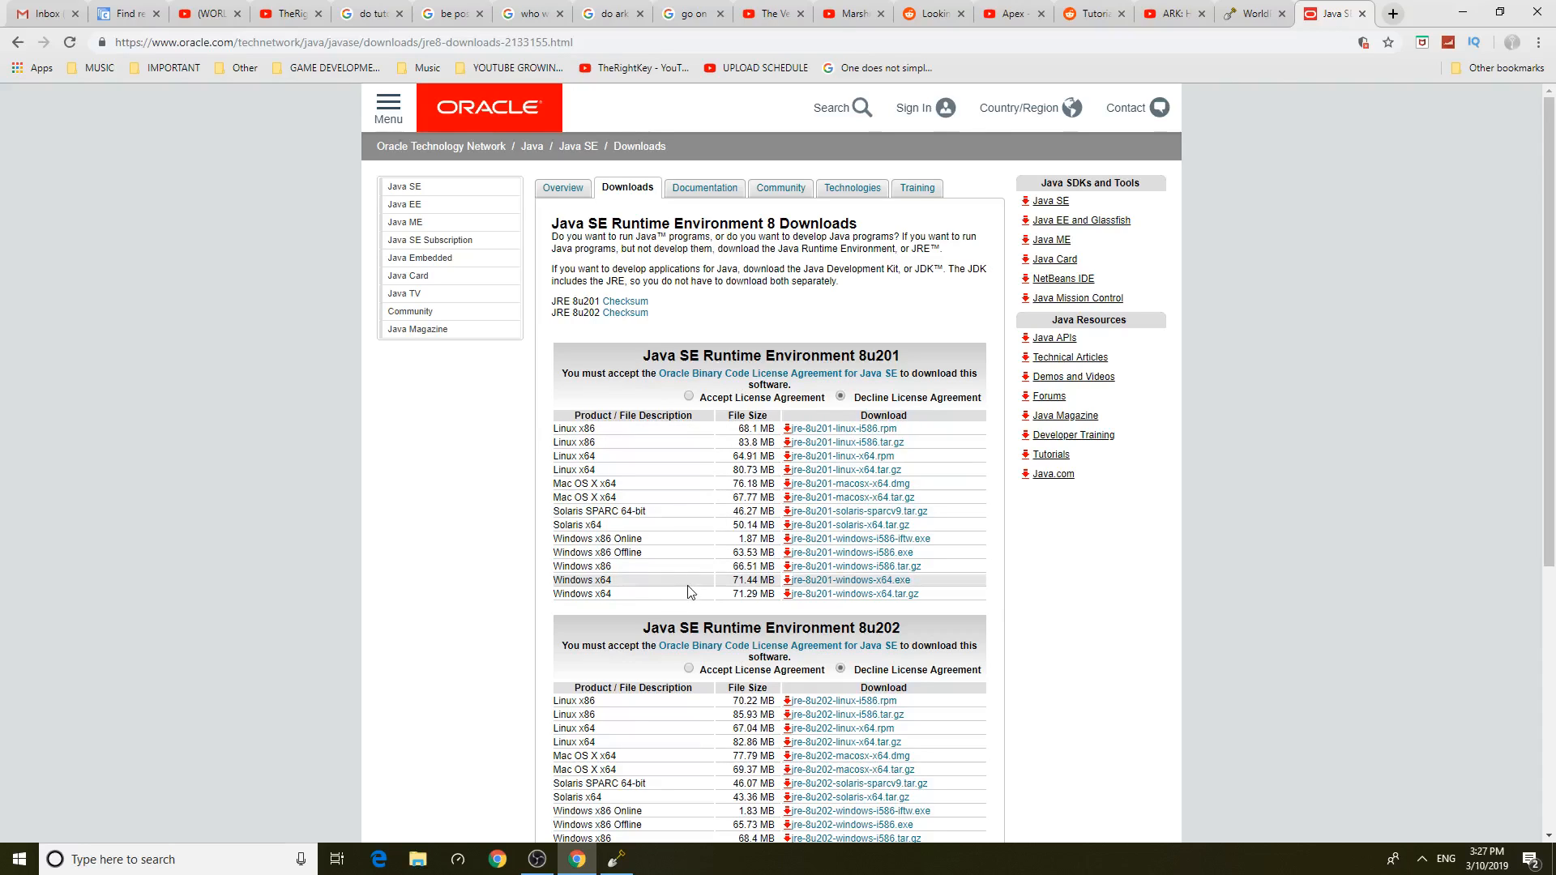
click(849, 579)
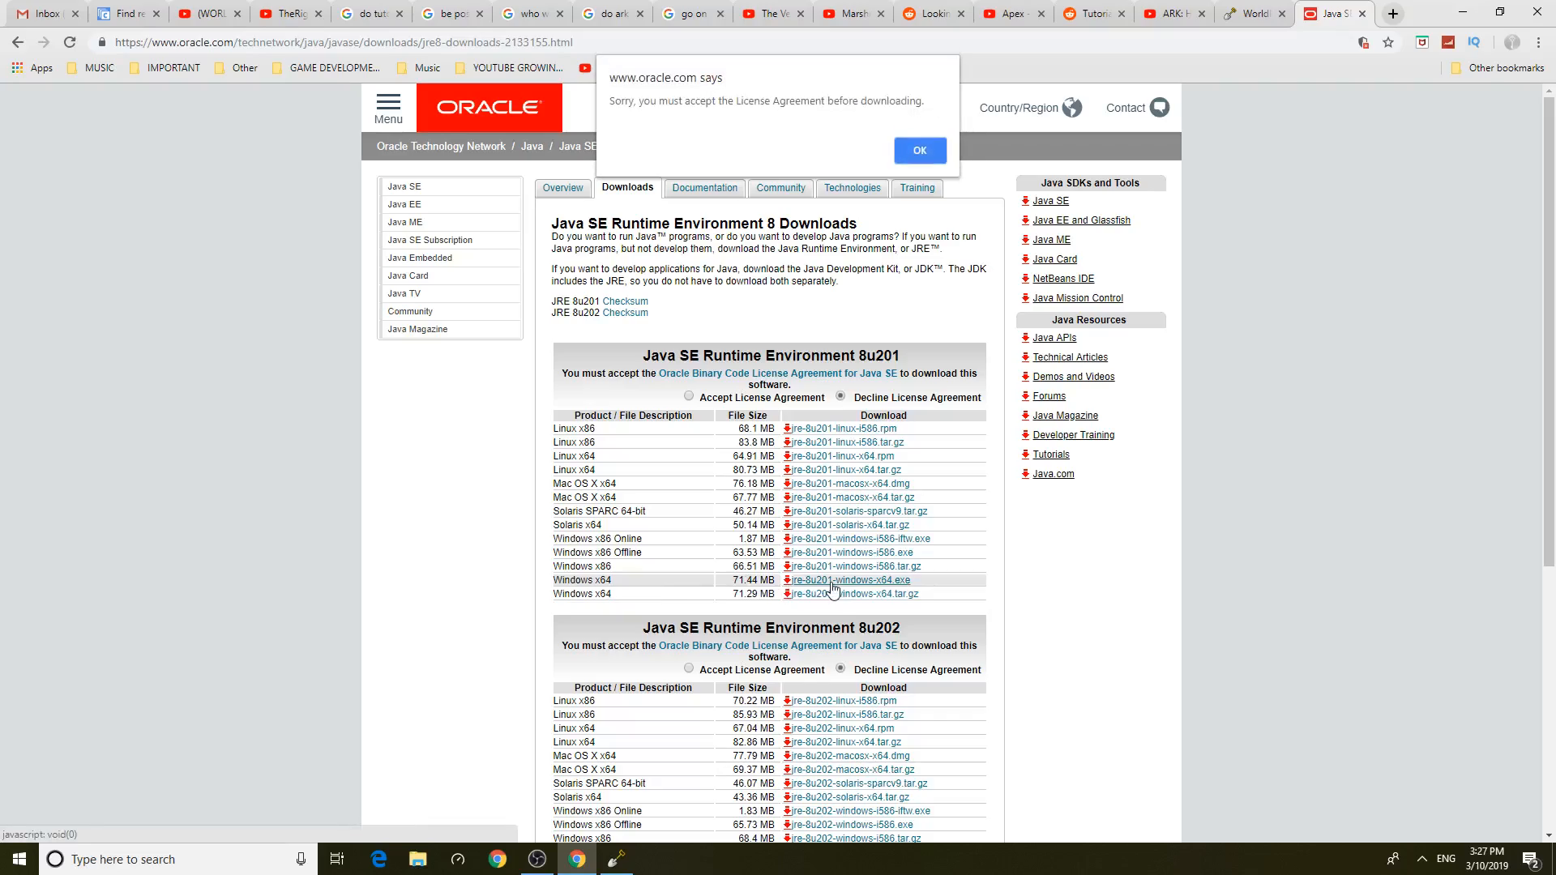
click(918, 150)
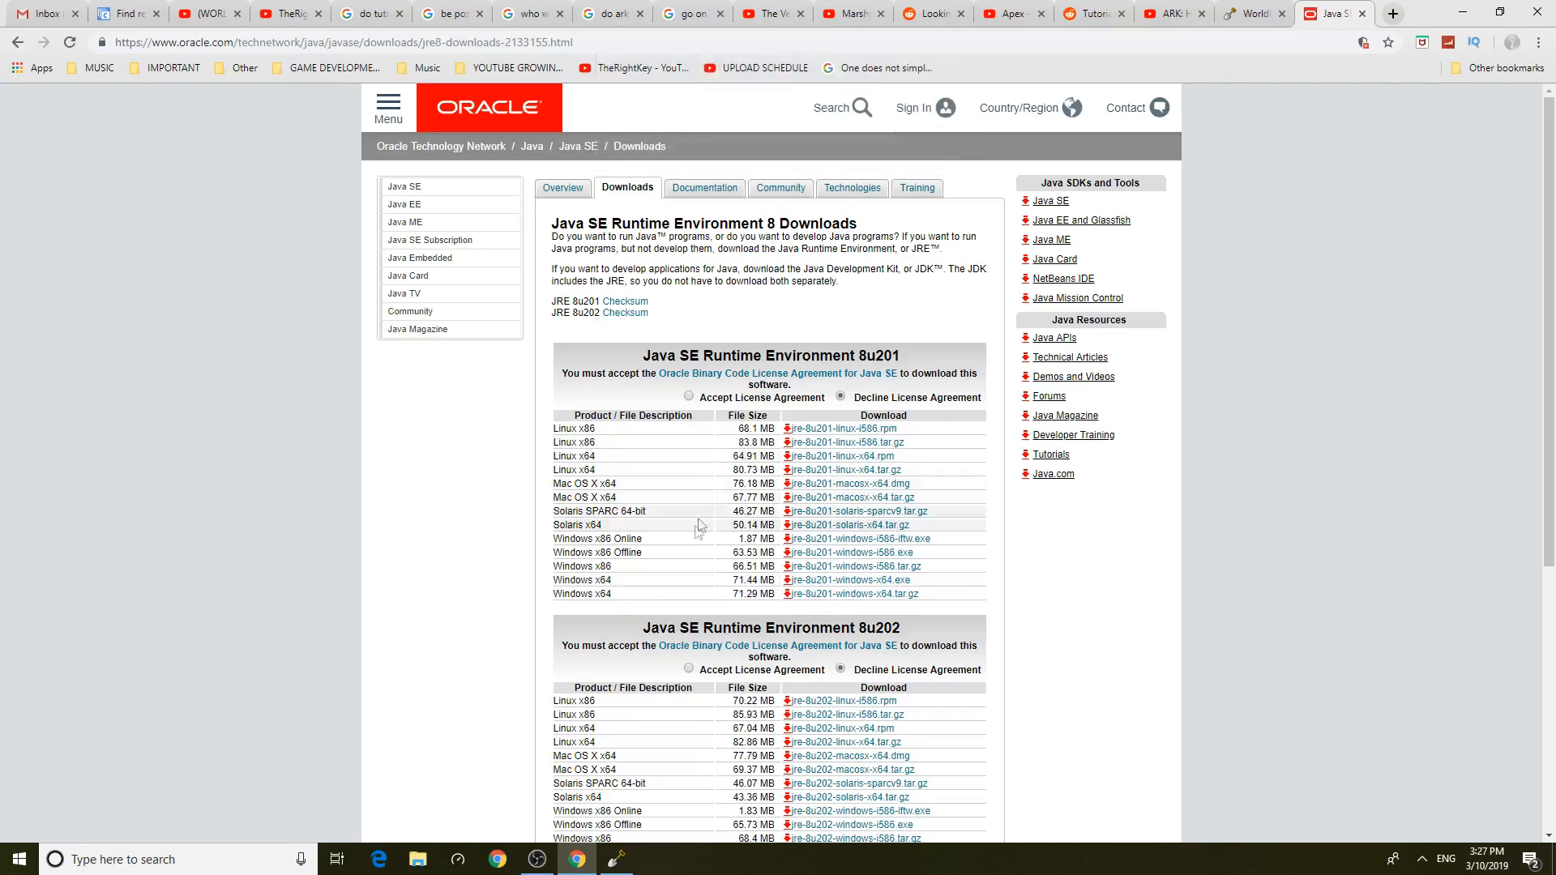
scroll(down, 3)
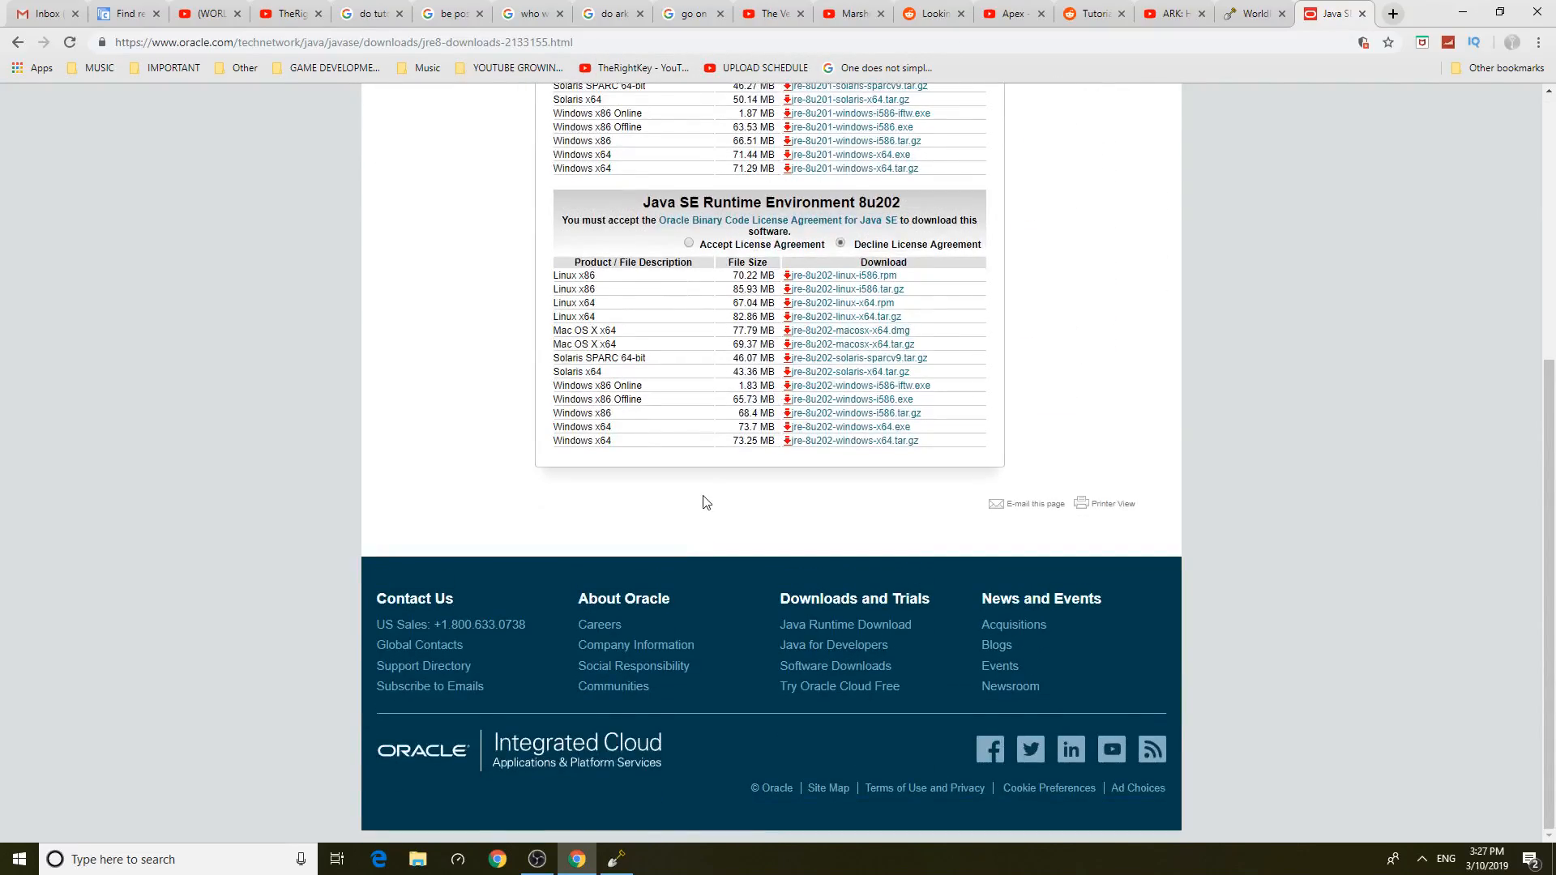
scroll(up, 3)
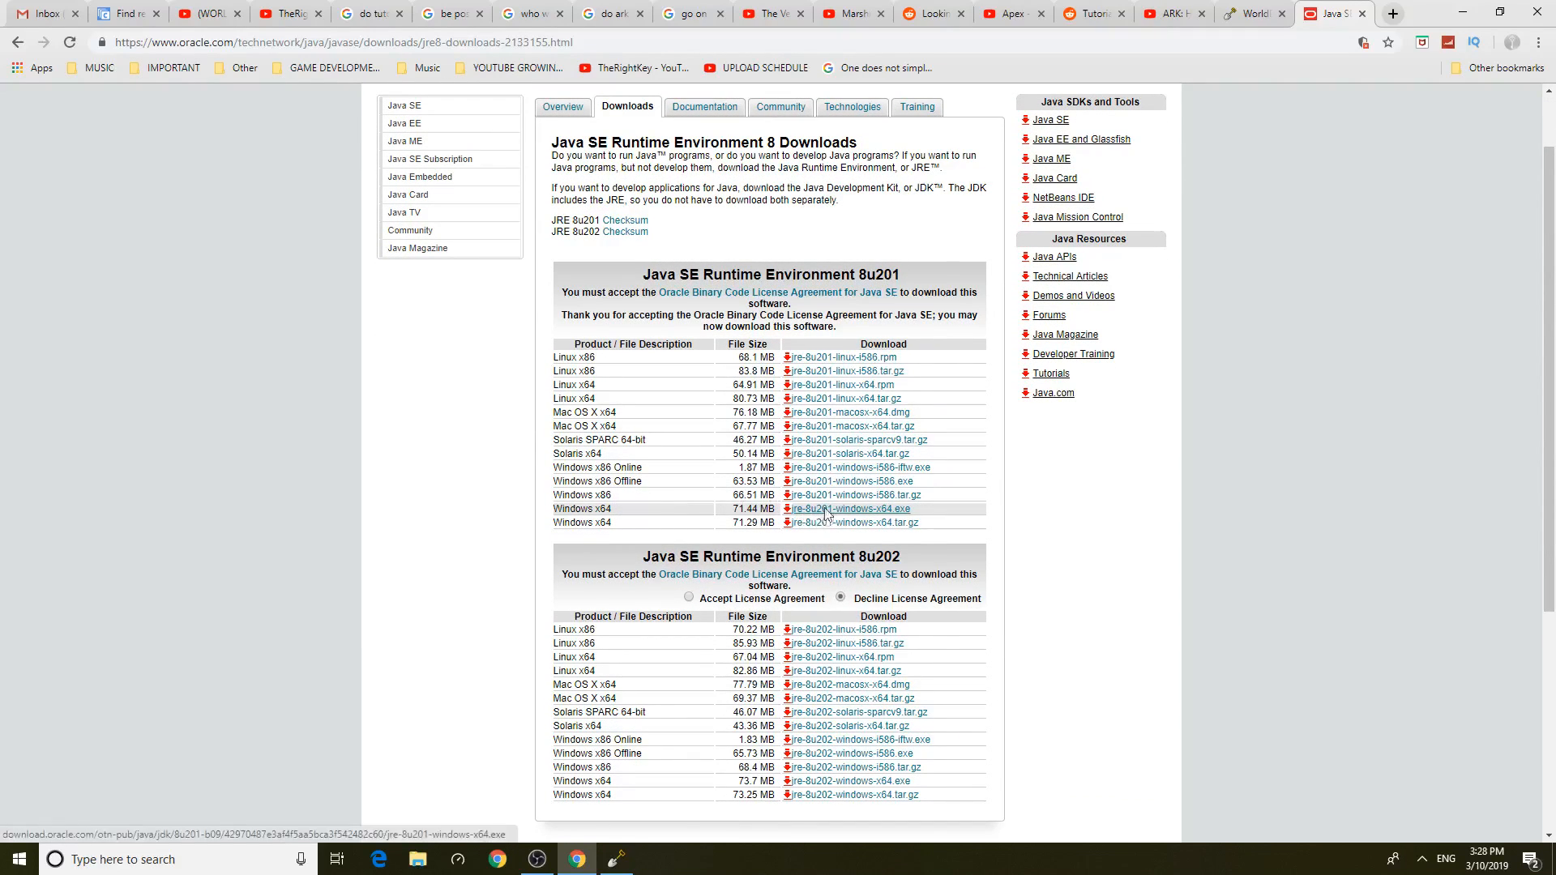
click(850, 509)
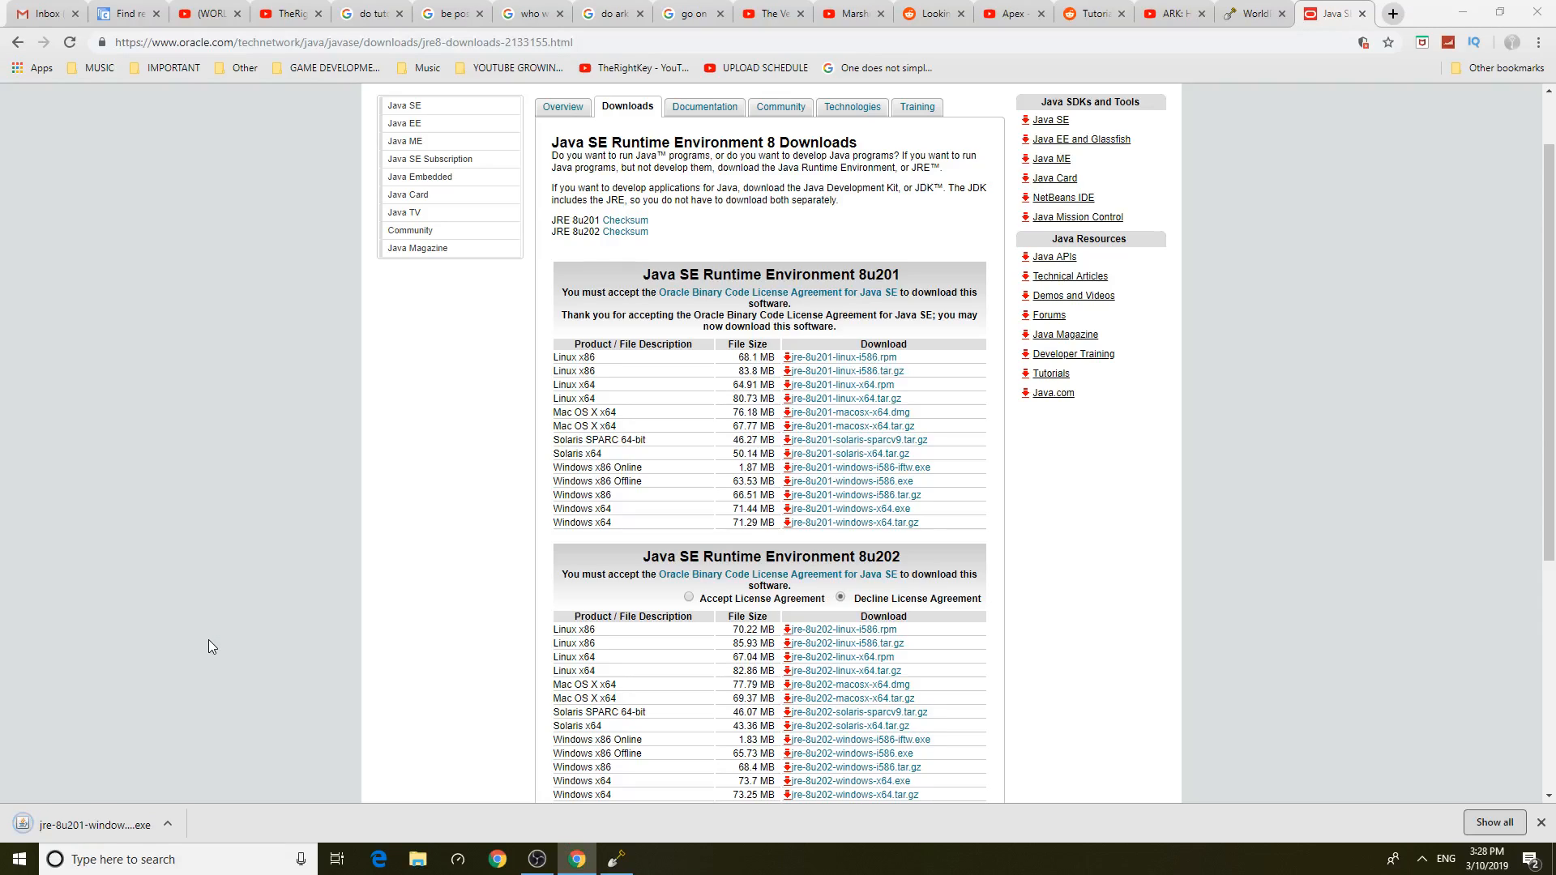
mouse_move(212, 632)
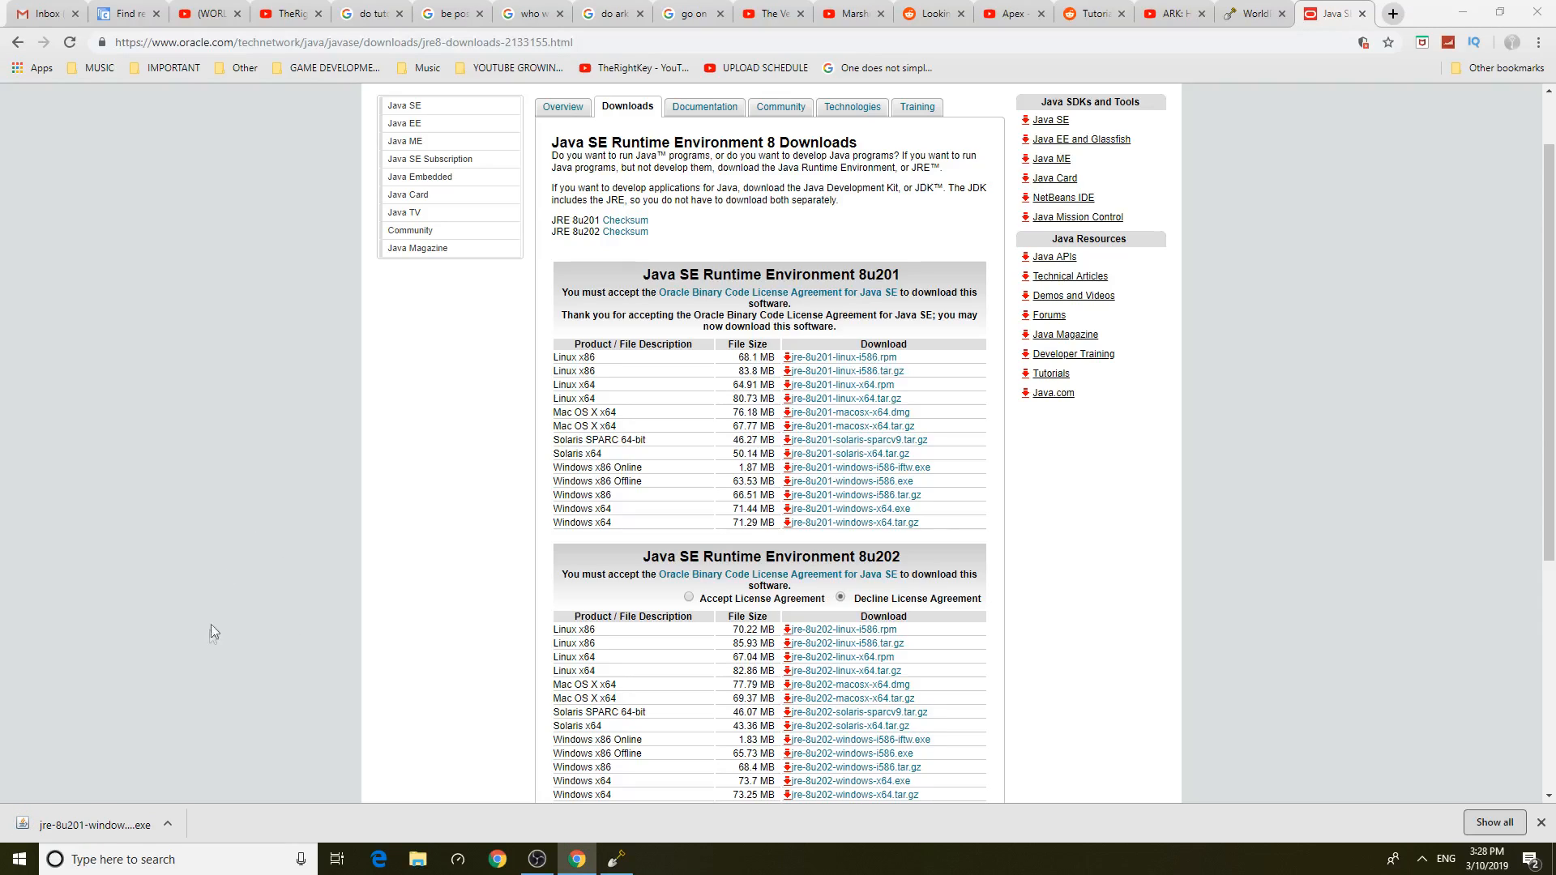
mouse_move(134, 811)
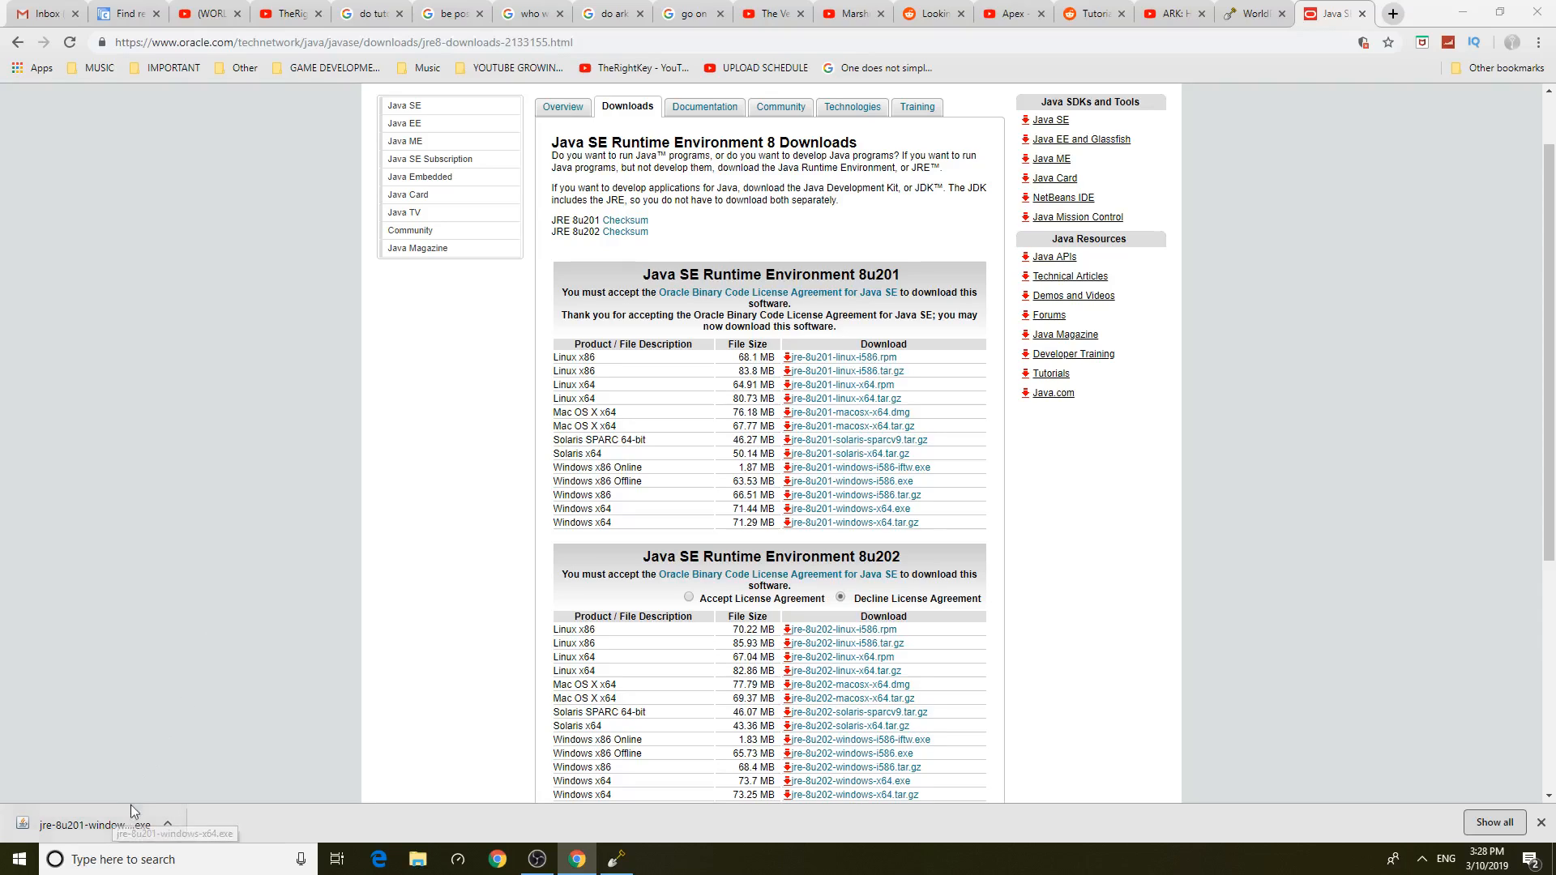
mouse_move(226, 627)
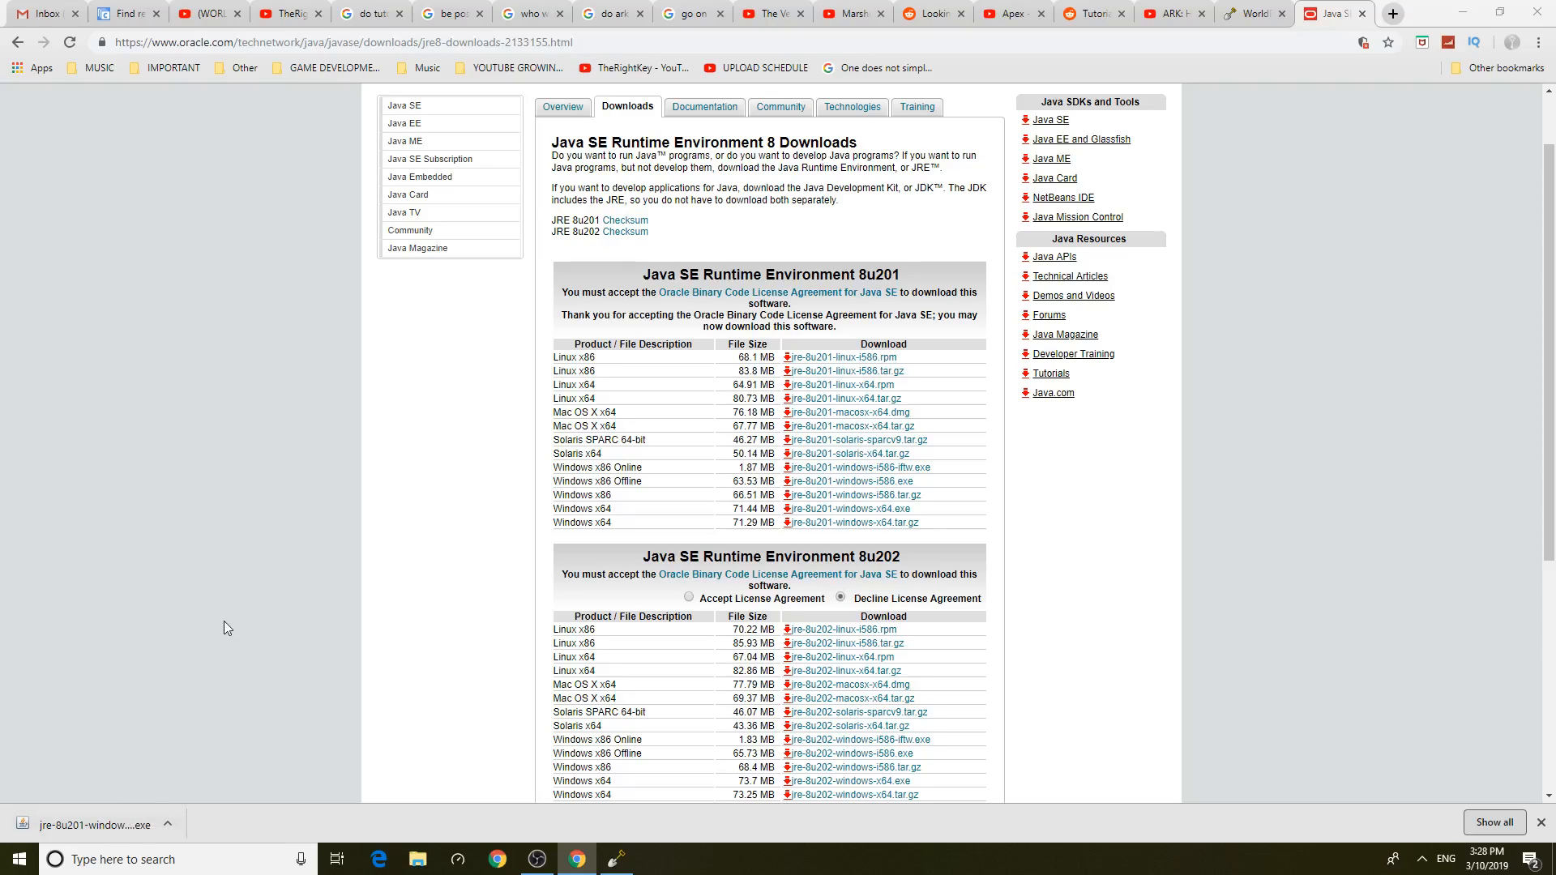
mouse_move(190, 717)
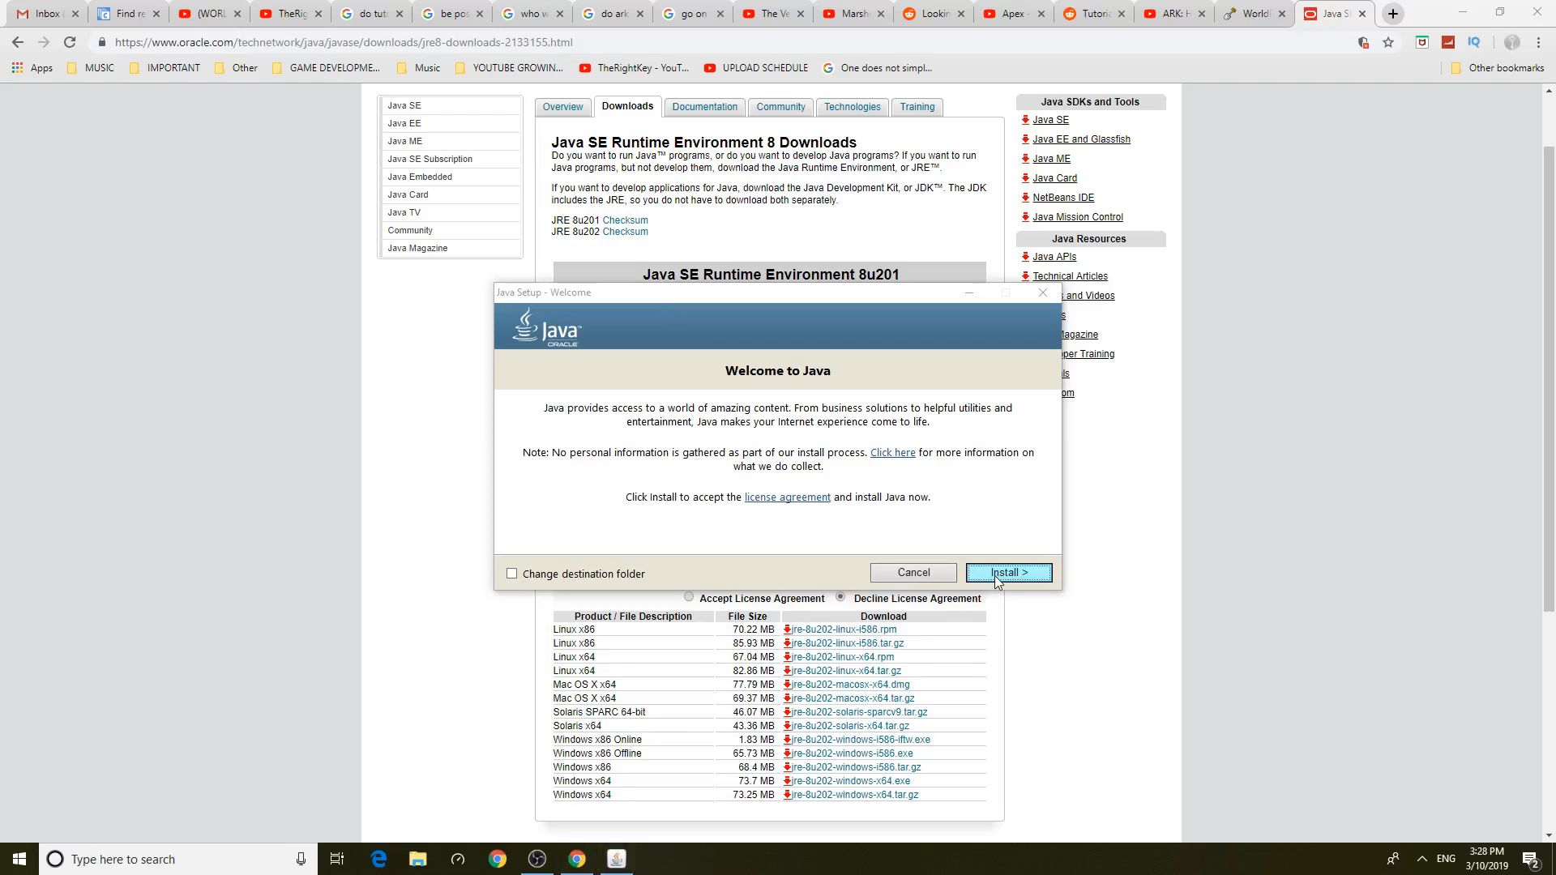
Run Java Setup to completion and close the 'successfully installed Java' window
click(1007, 573)
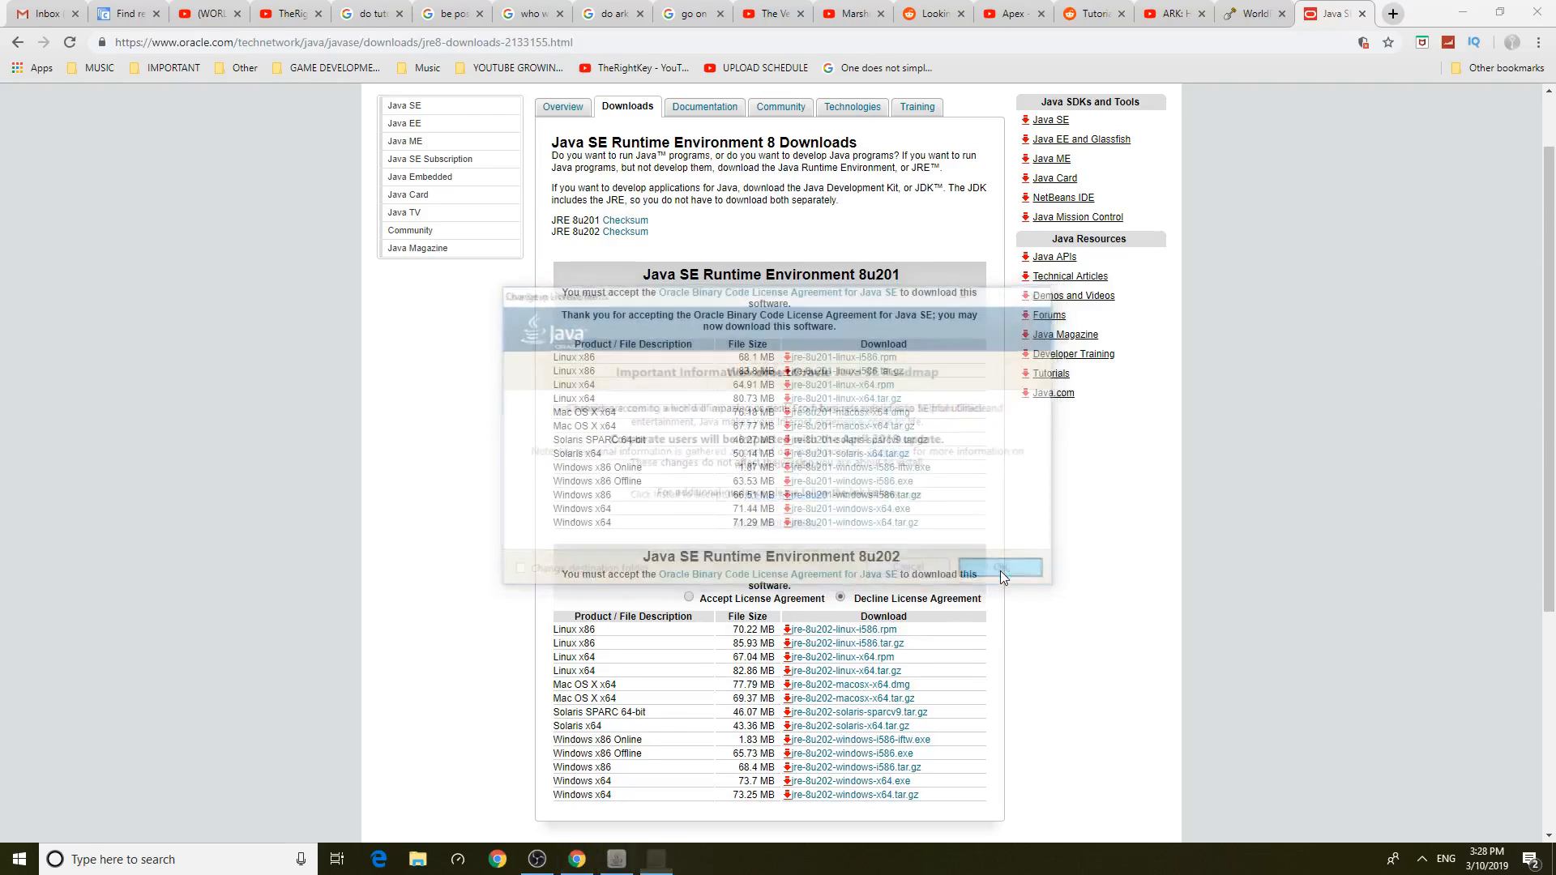
click(1001, 567)
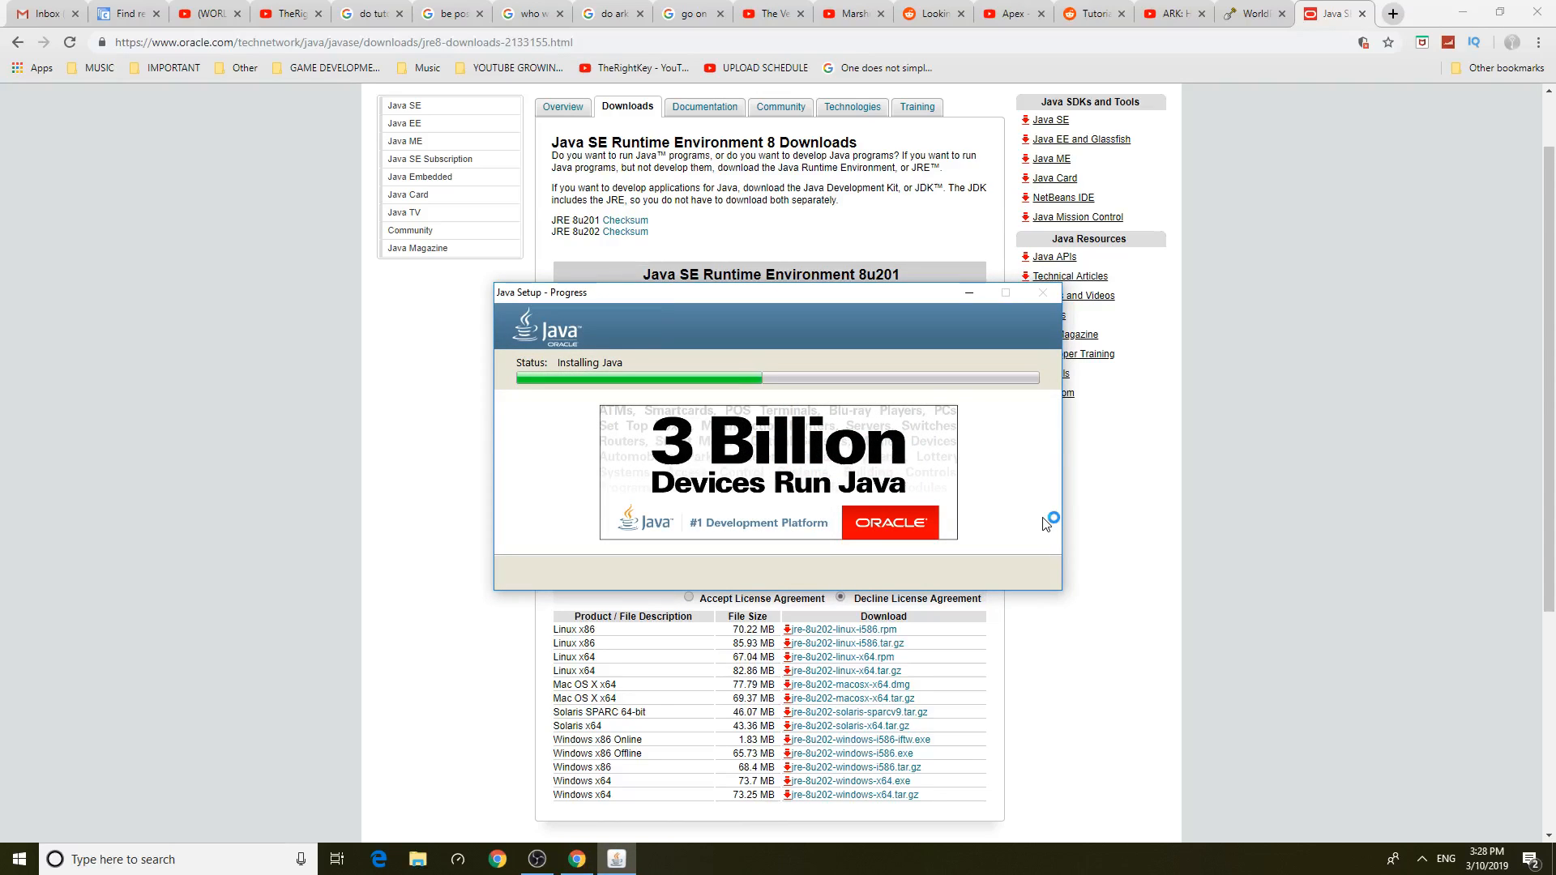
mouse_move(1045, 524)
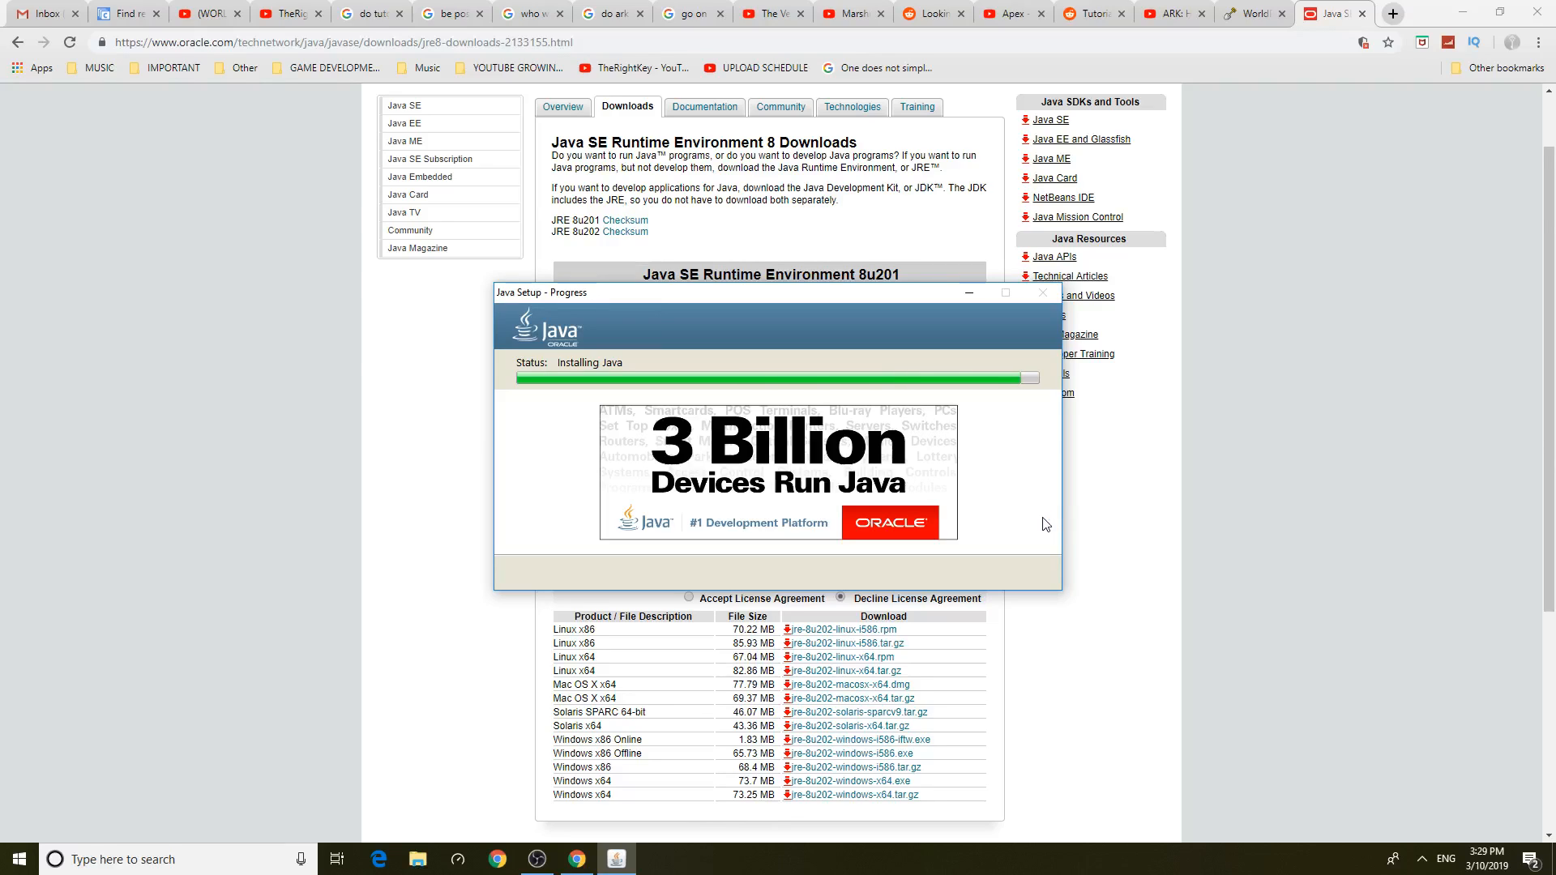
mouse_move(881, 486)
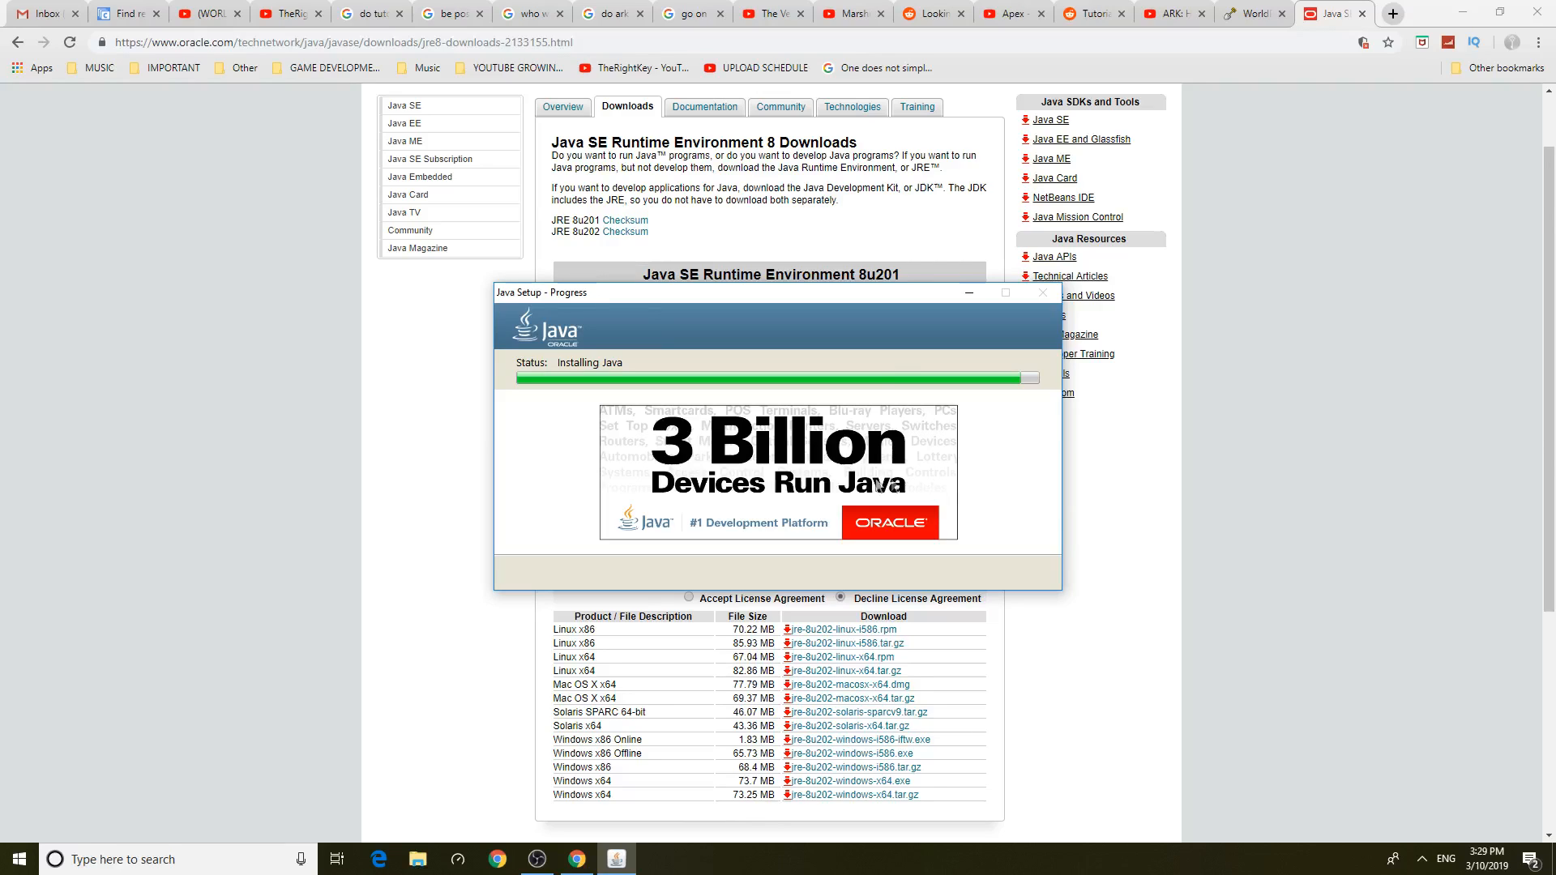
mouse_move(749, 461)
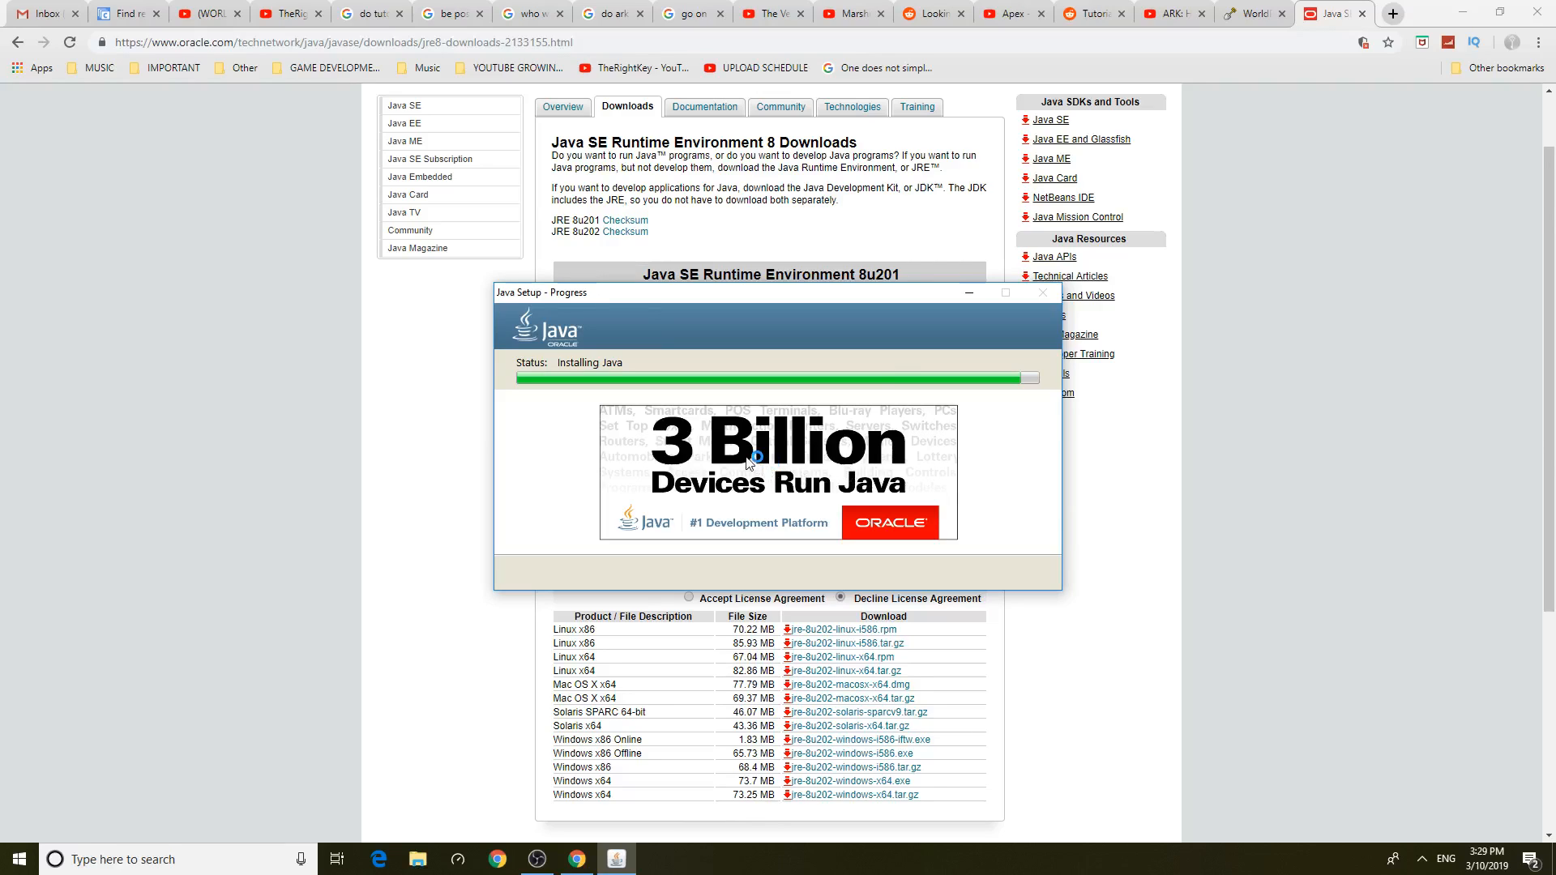
mouse_move(756, 445)
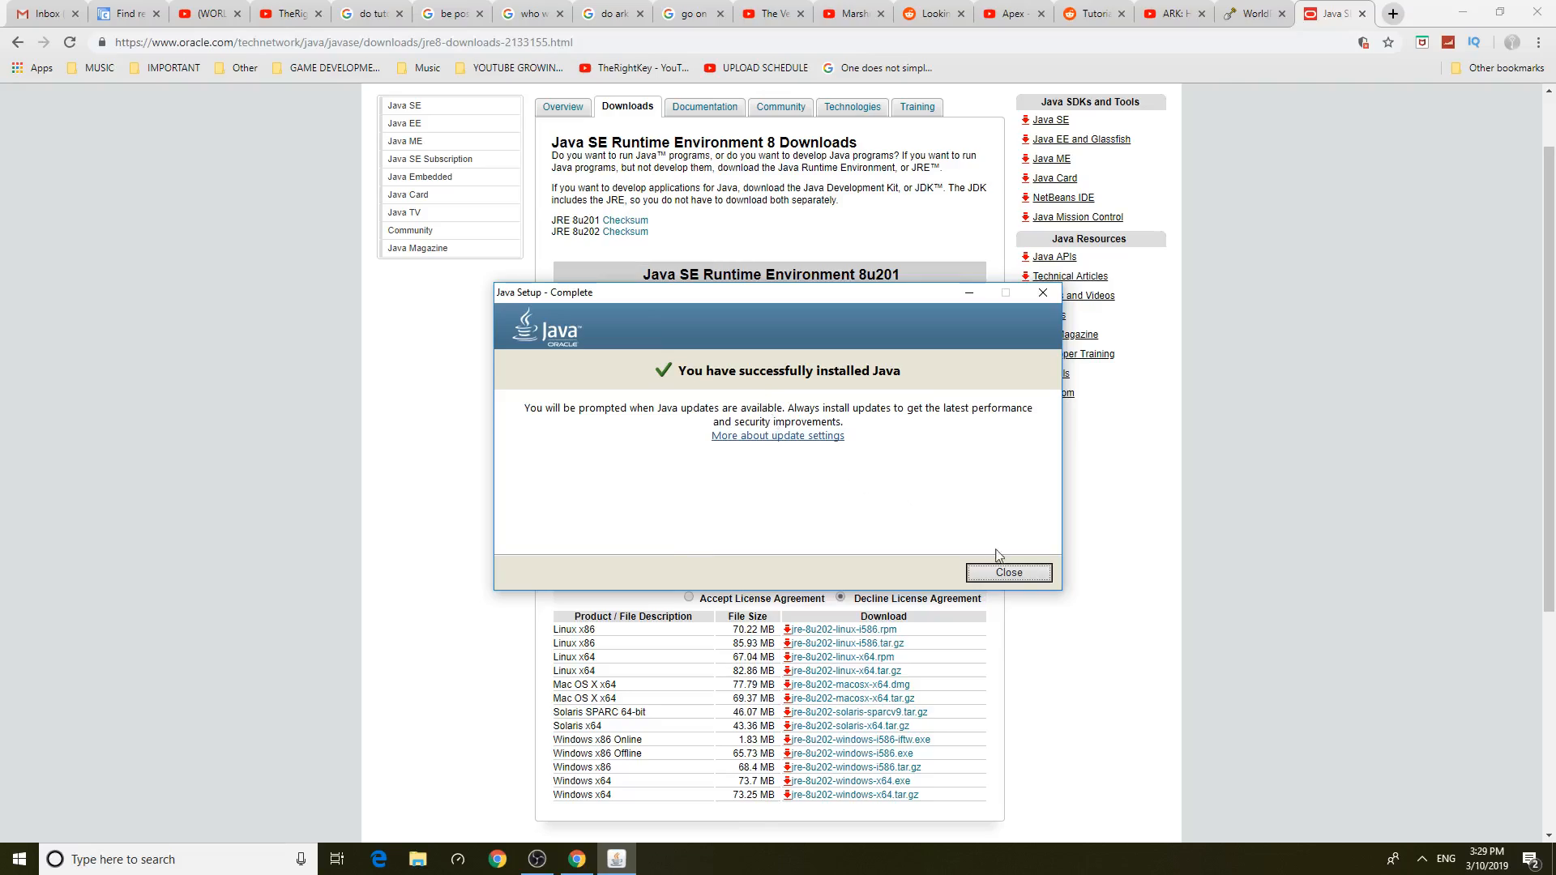
click(1007, 573)
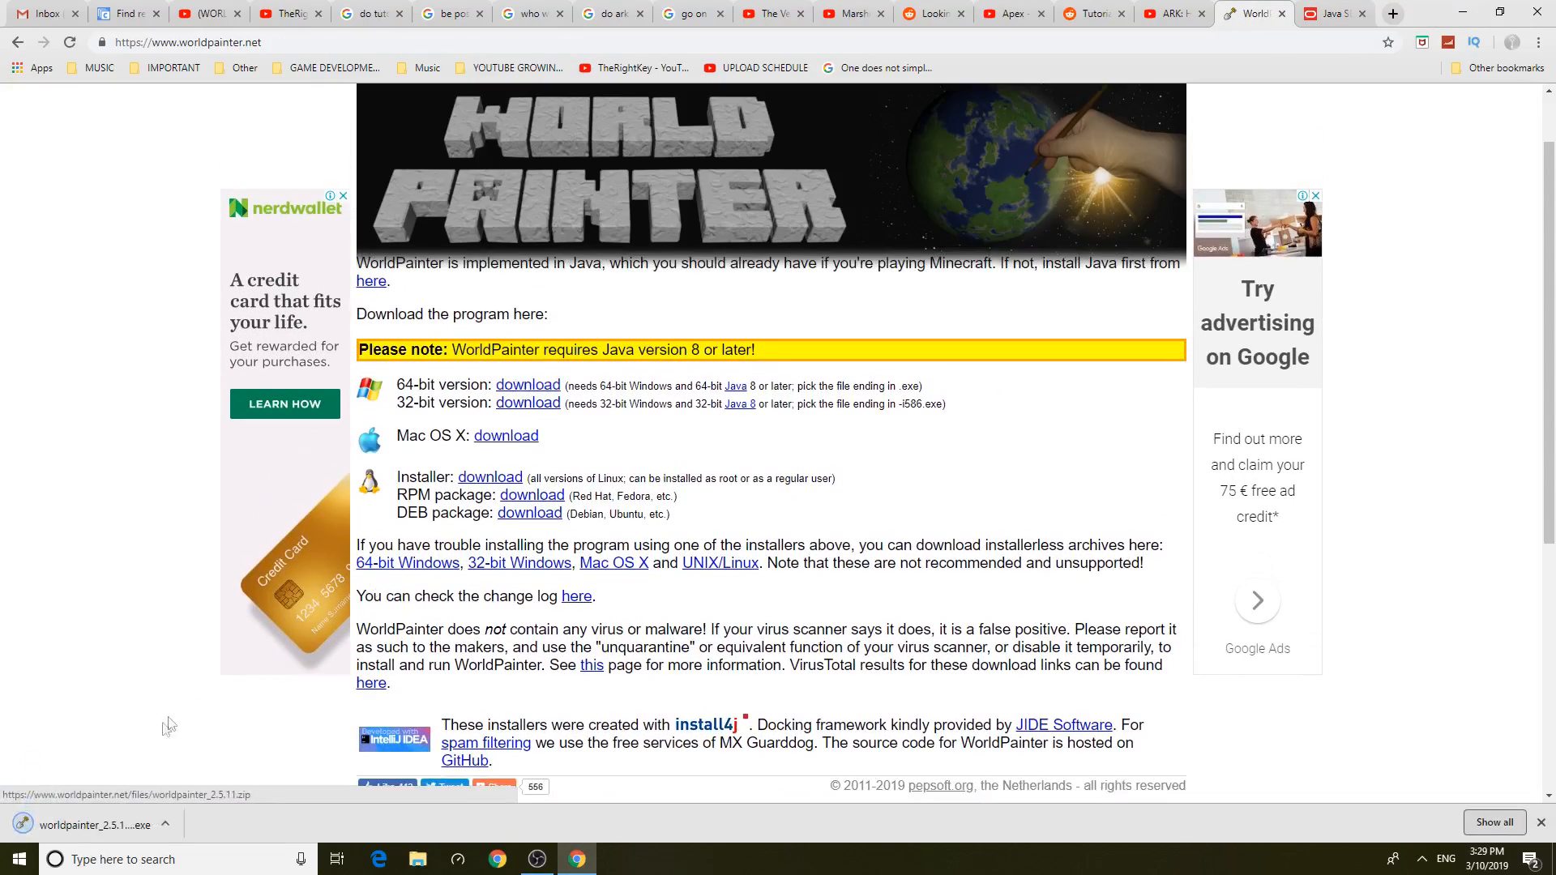
Run the downloaded WorldPainter .exe from Chrome's download bar
click(526, 386)
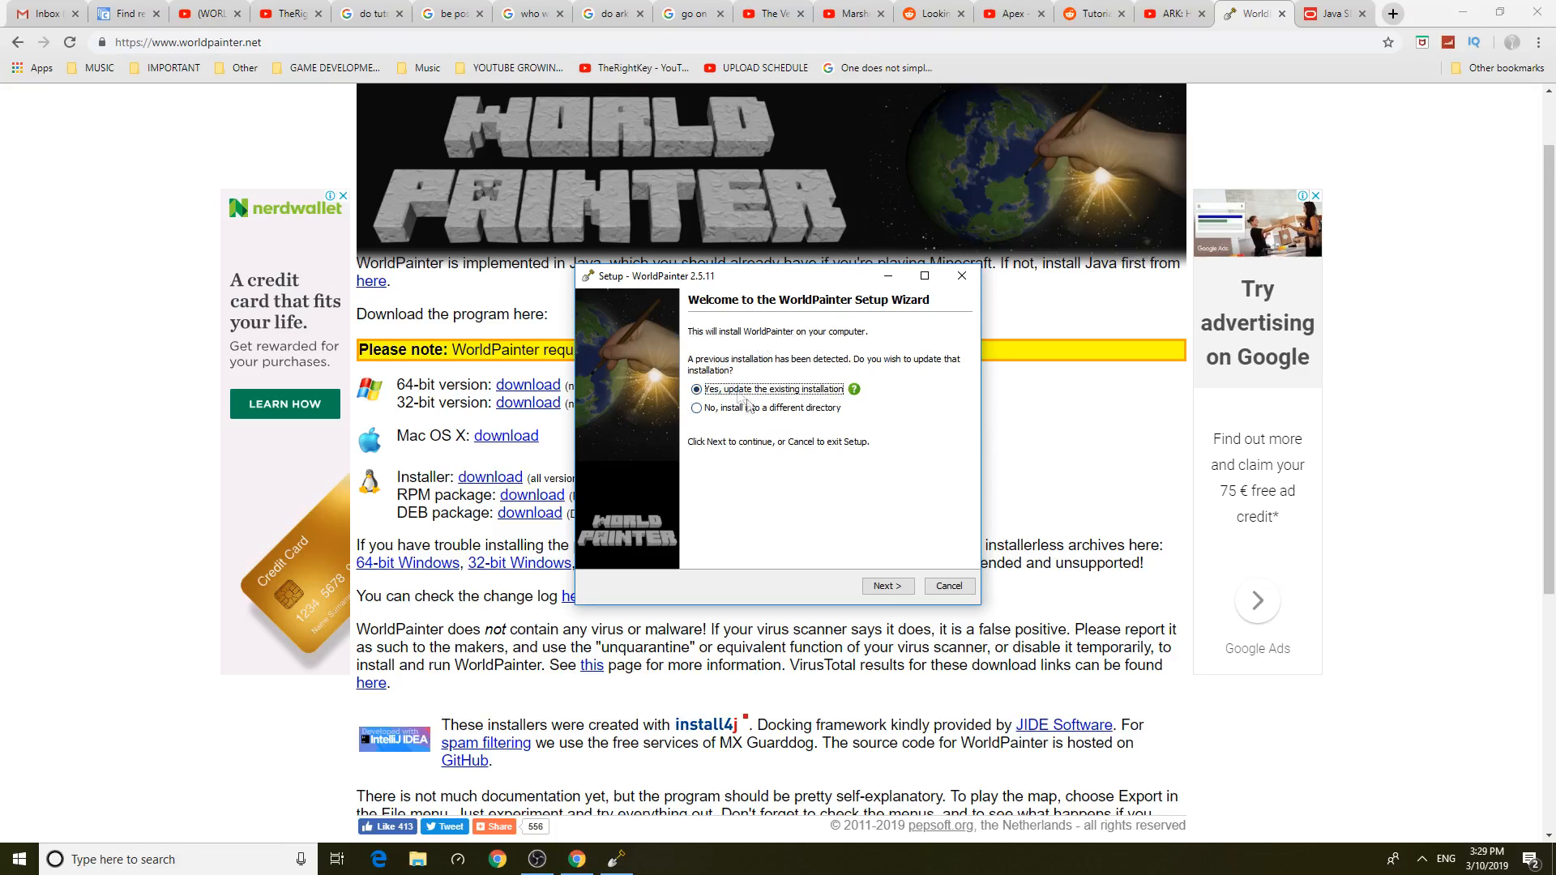
Install WorldPainter to a different directory with default options, finishing with Run WorldPainter checked
click(699, 407)
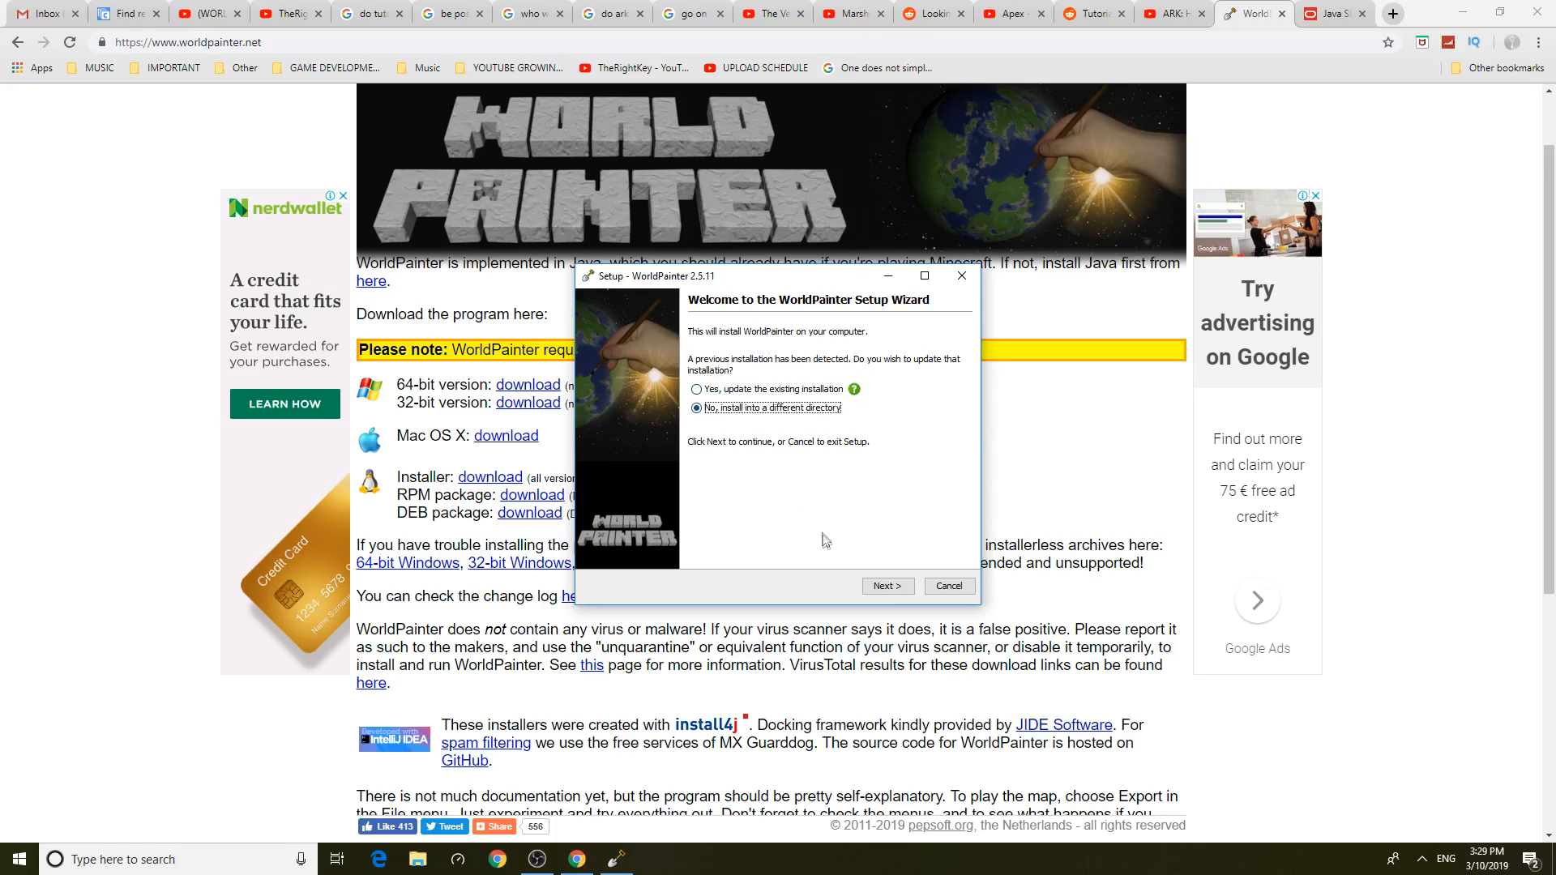
click(885, 585)
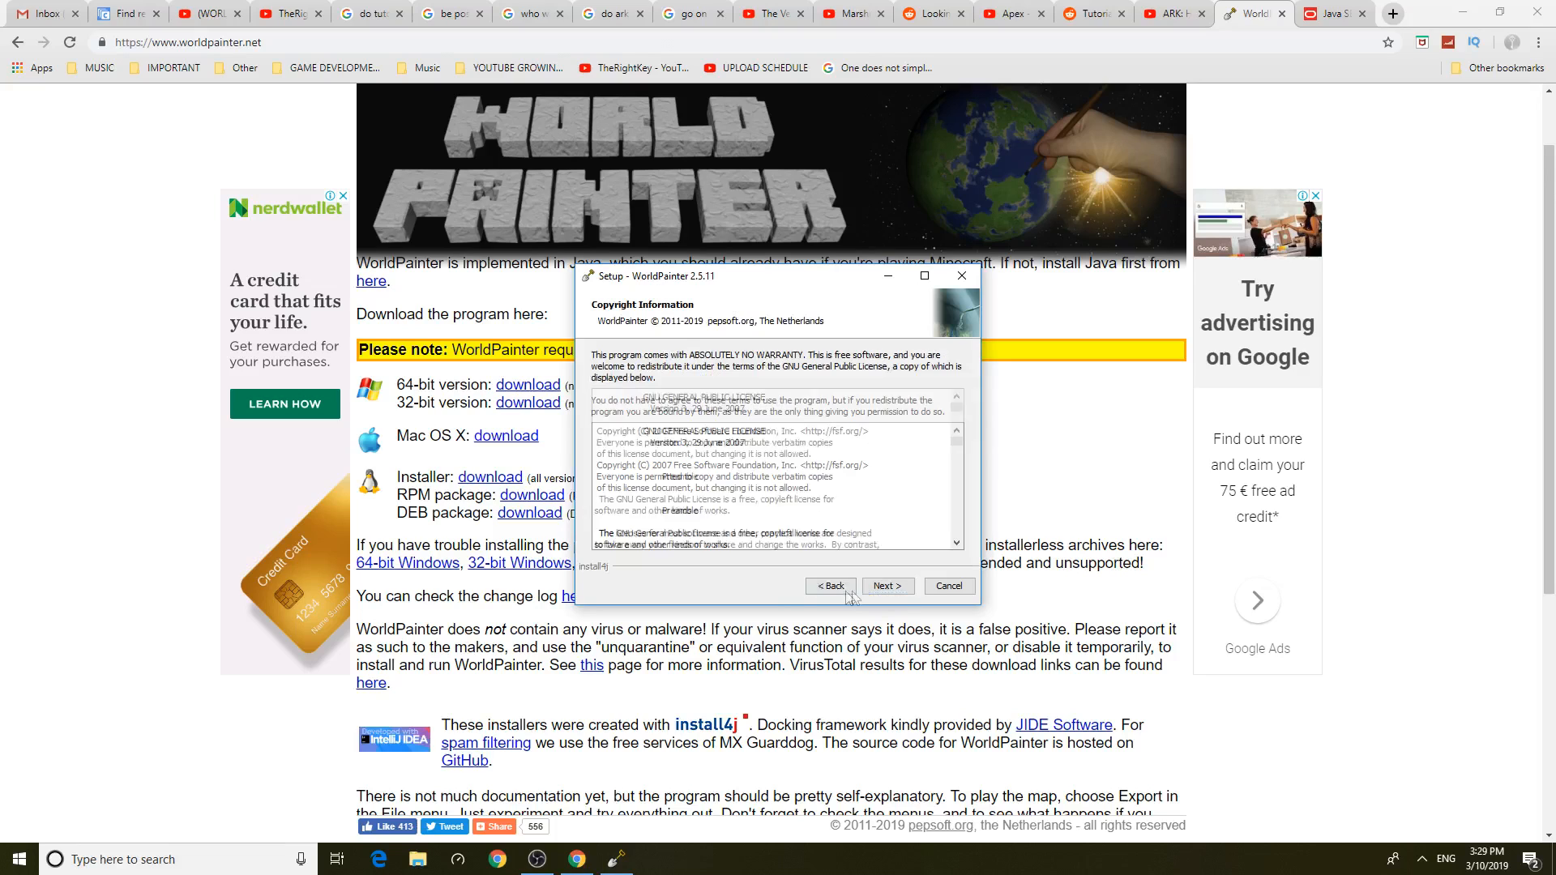
click(886, 586)
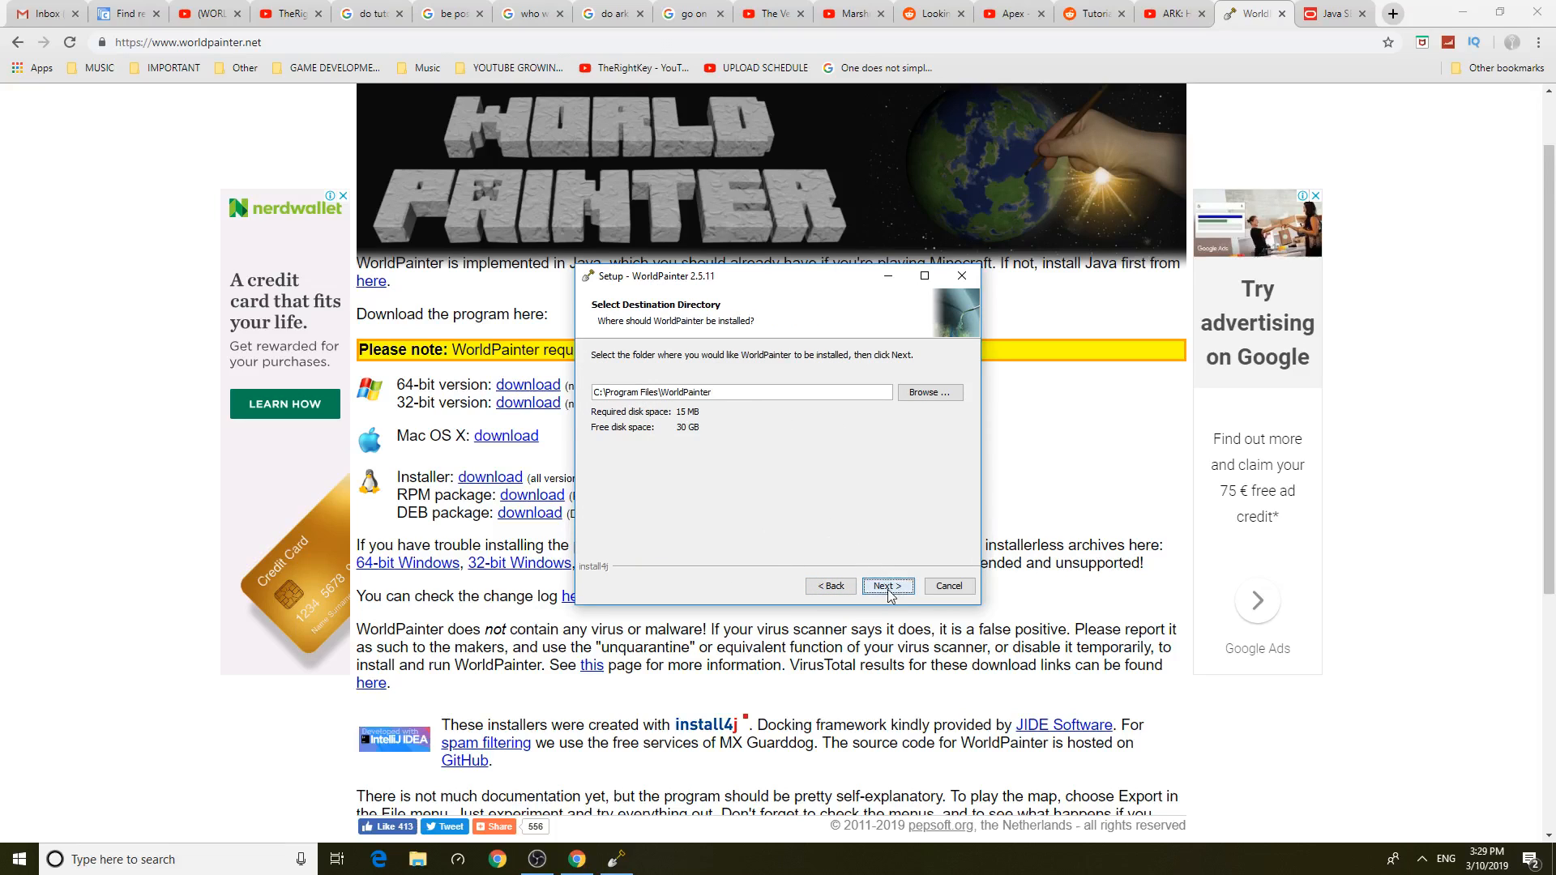
click(886, 585)
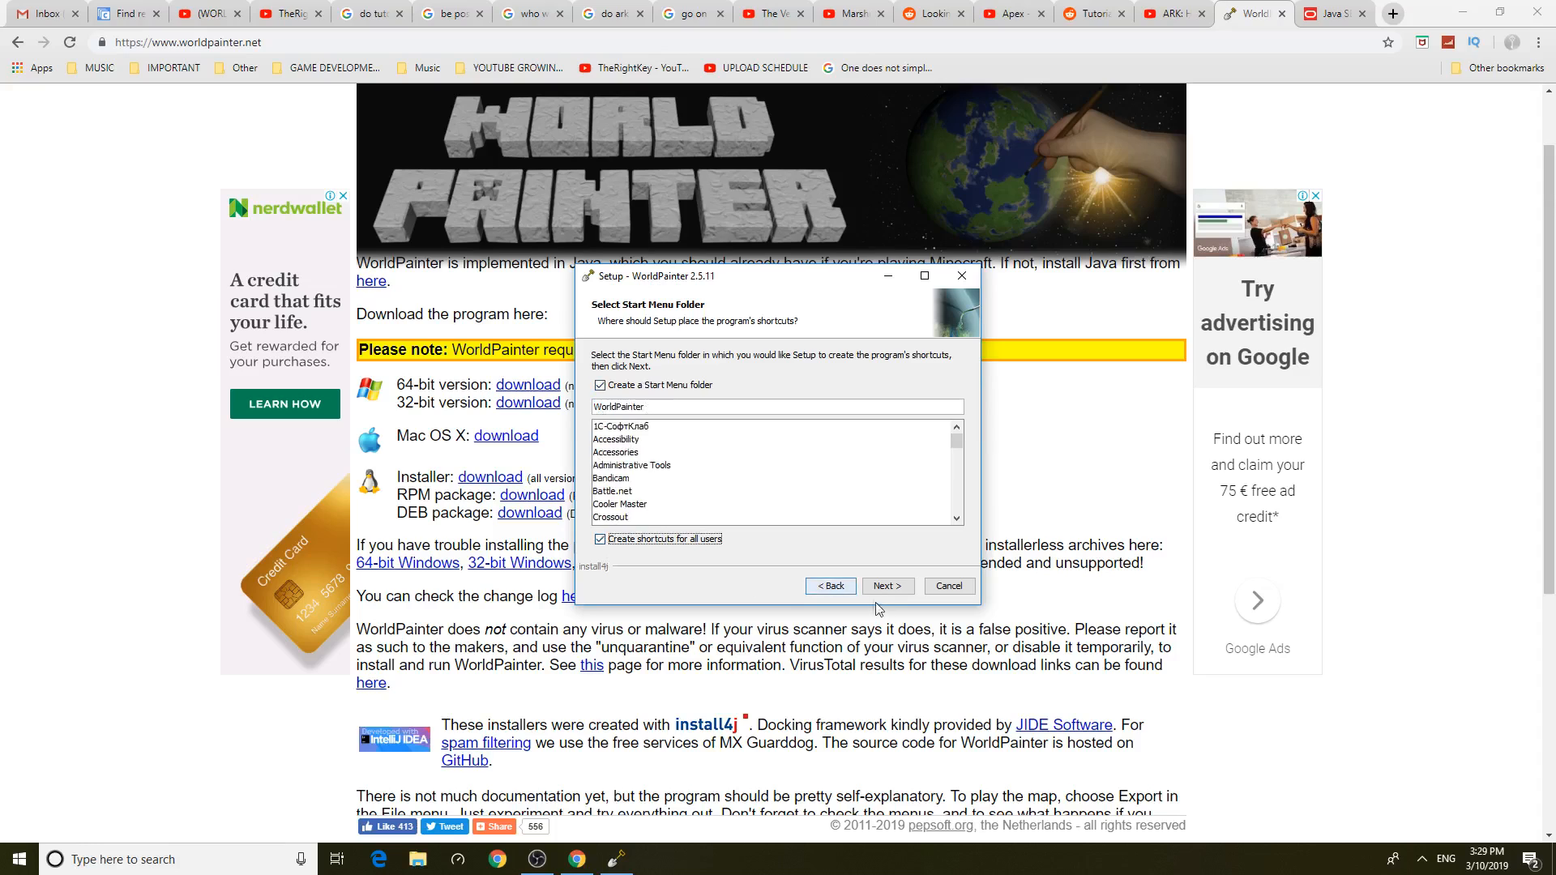
click(886, 585)
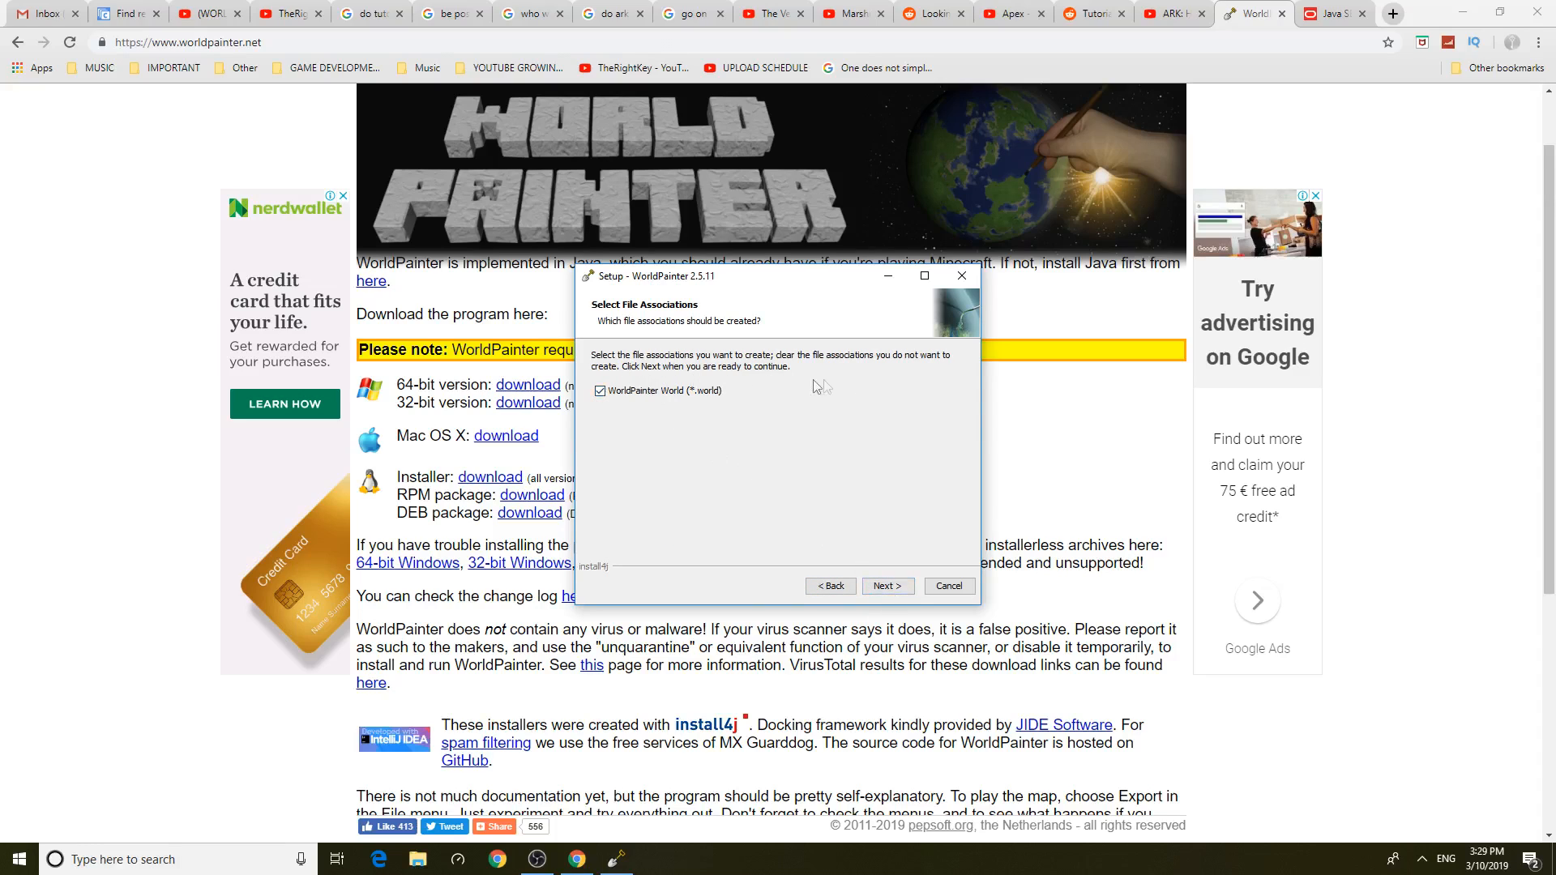
click(885, 585)
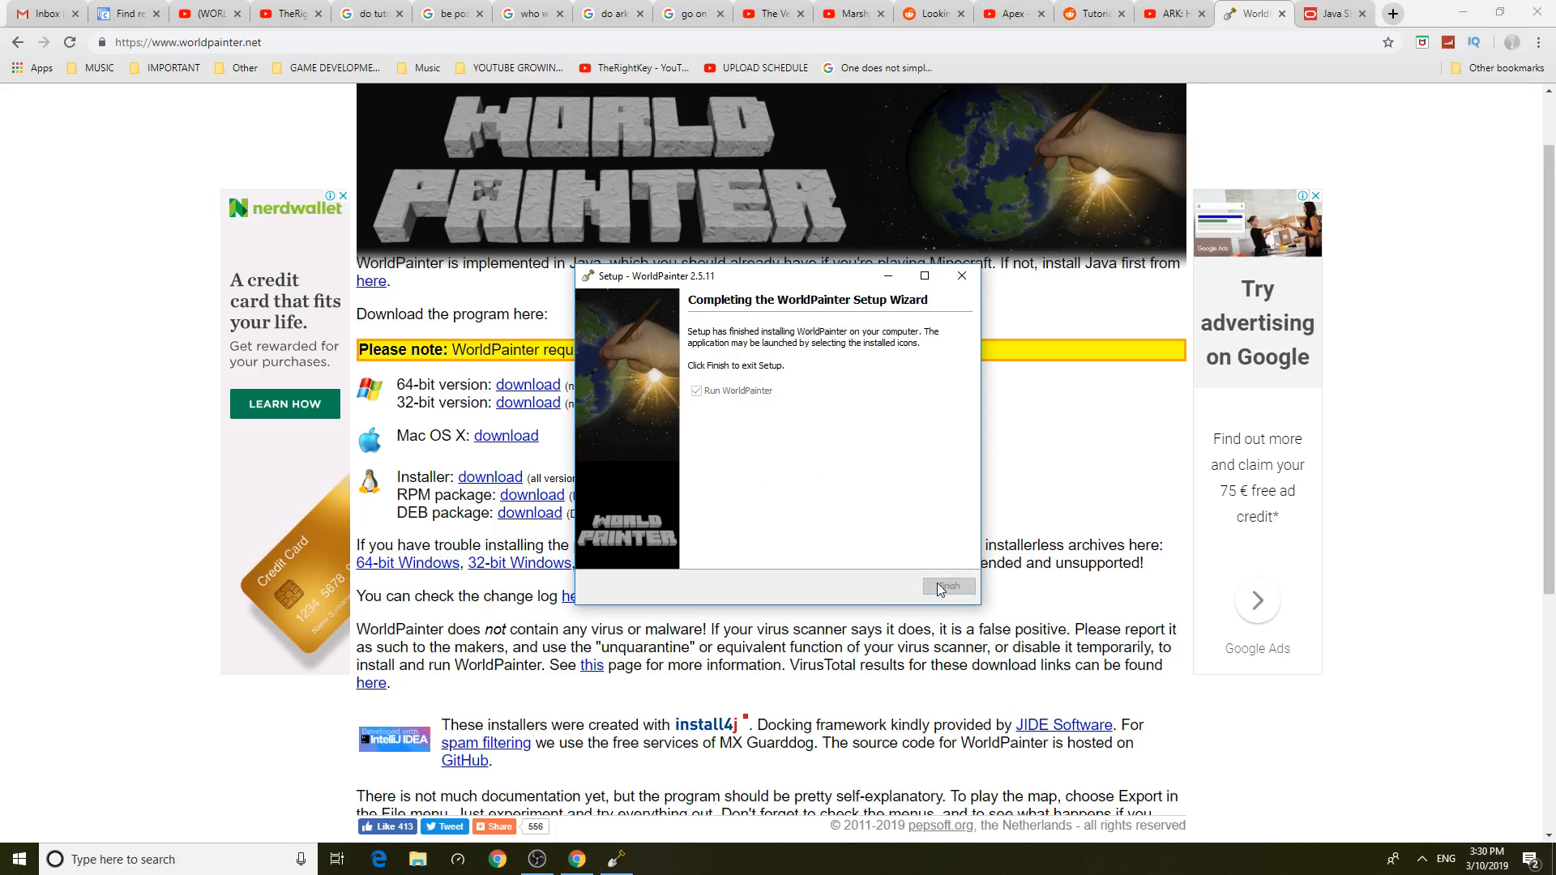
click(947, 585)
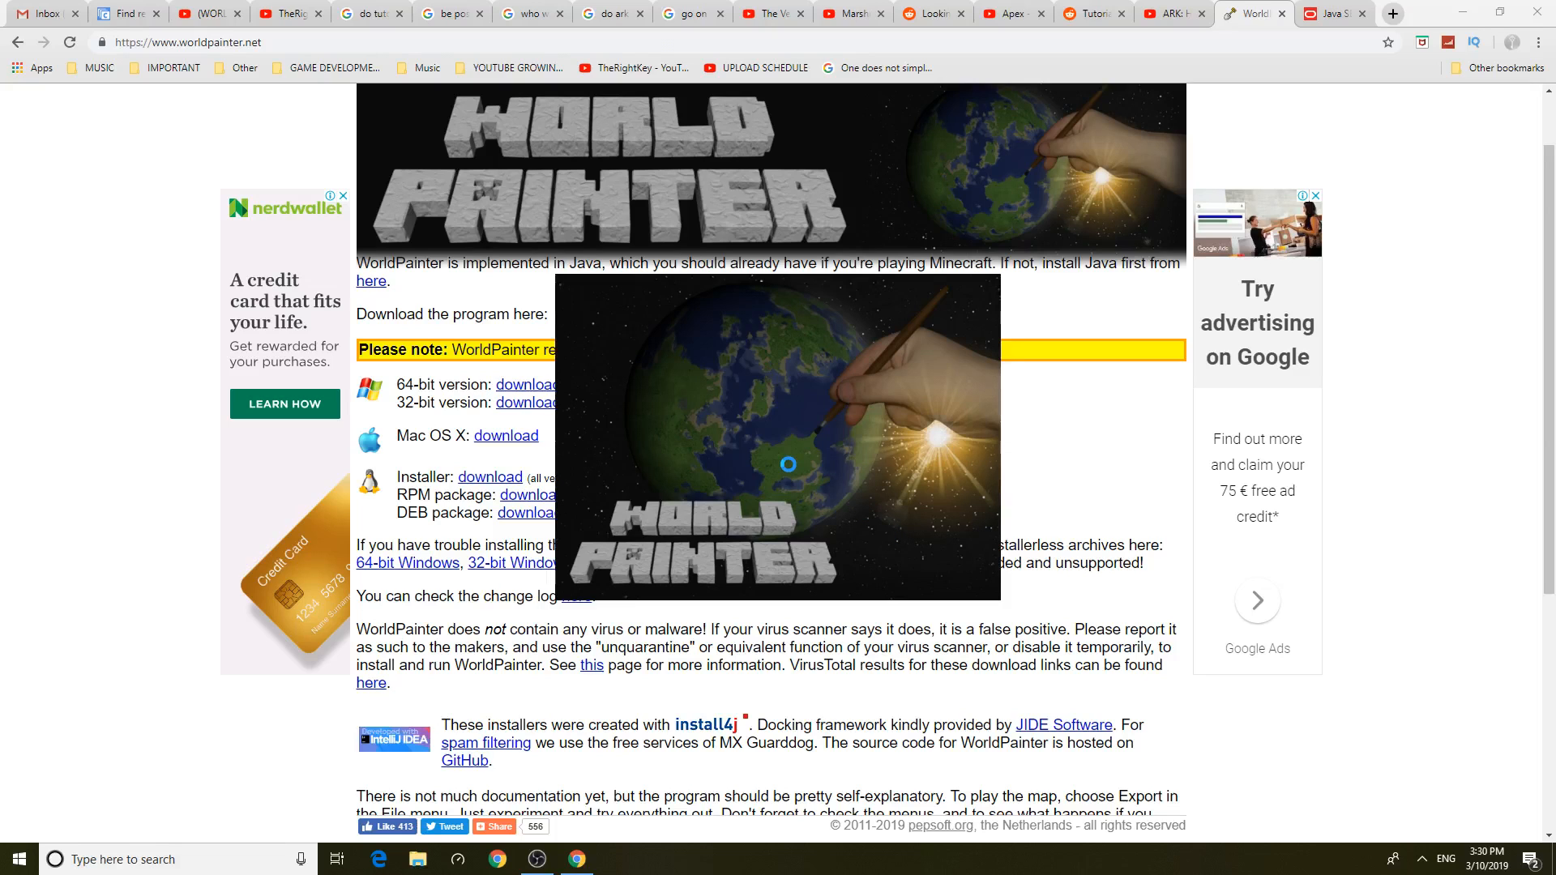
Let the Generated World load and dismiss the Select Brush hint
click(613, 859)
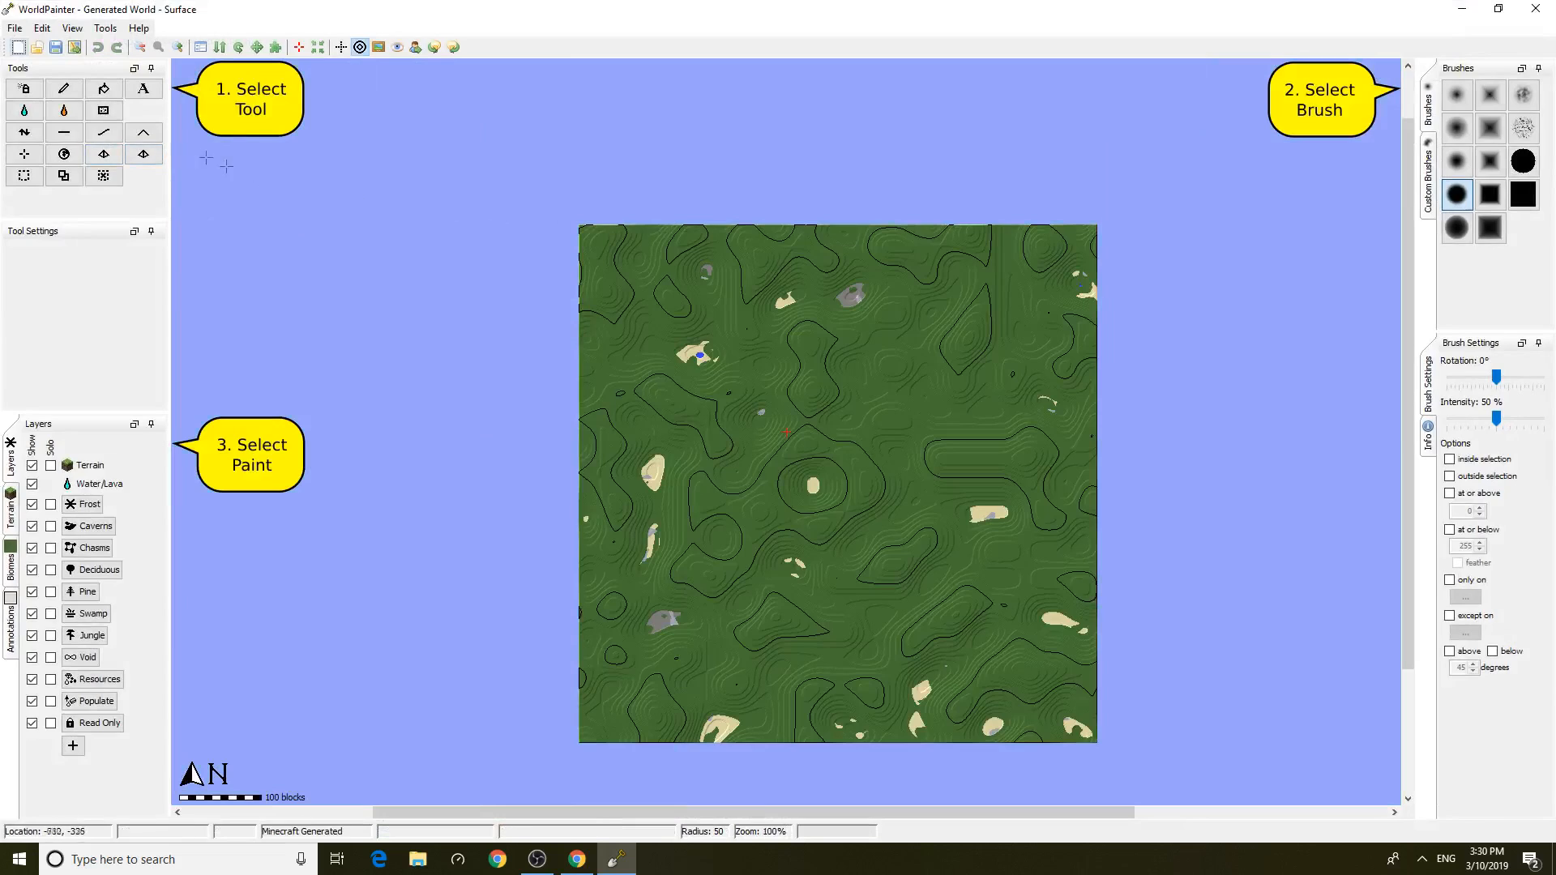
mouse_move(903, 217)
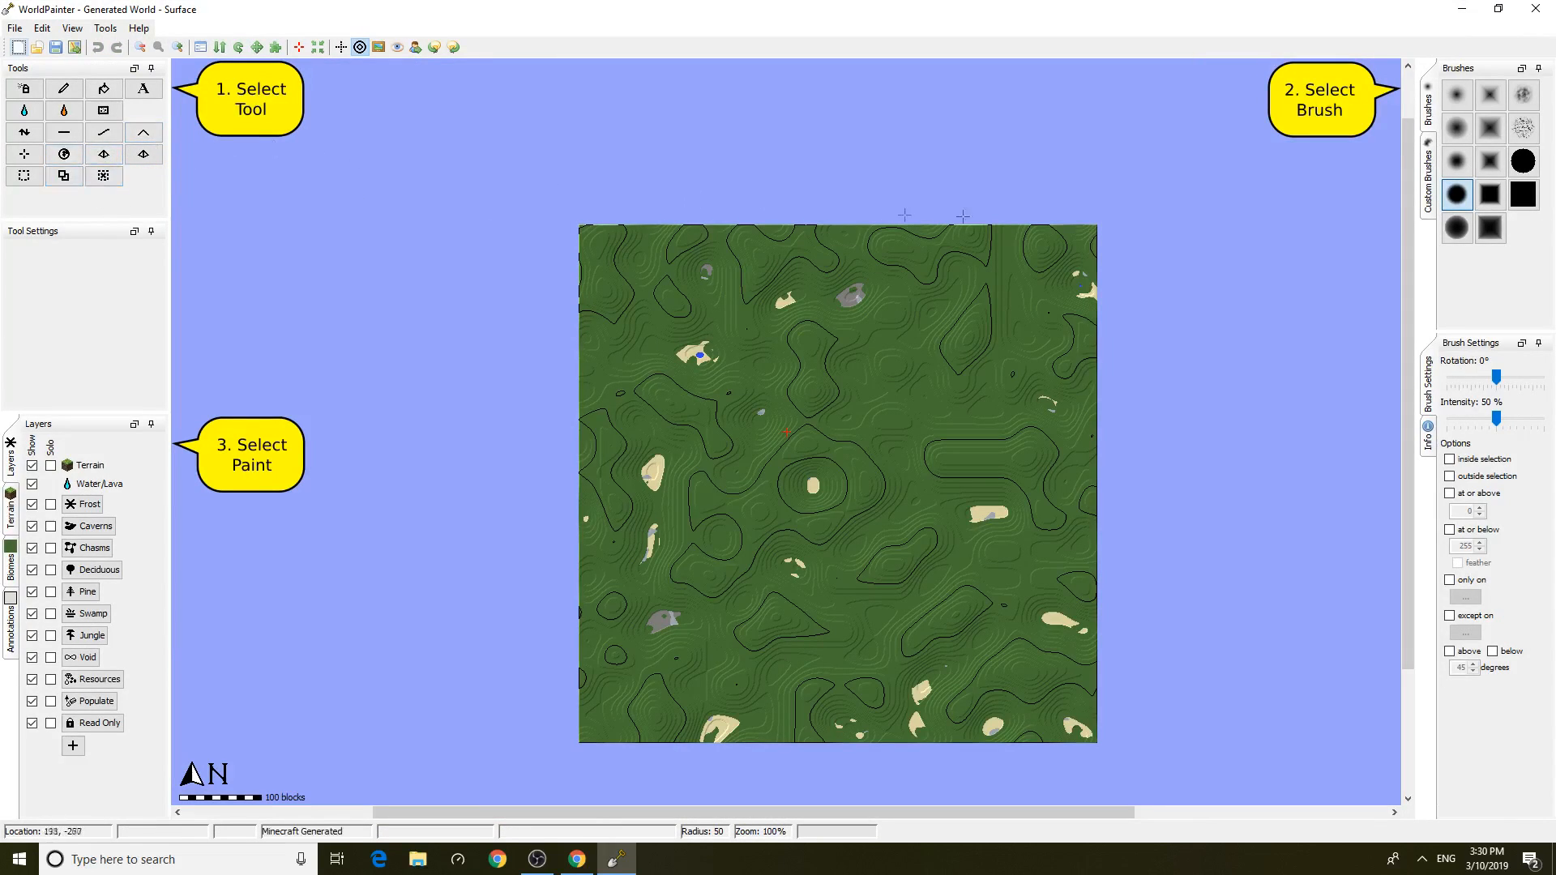
click(1524, 191)
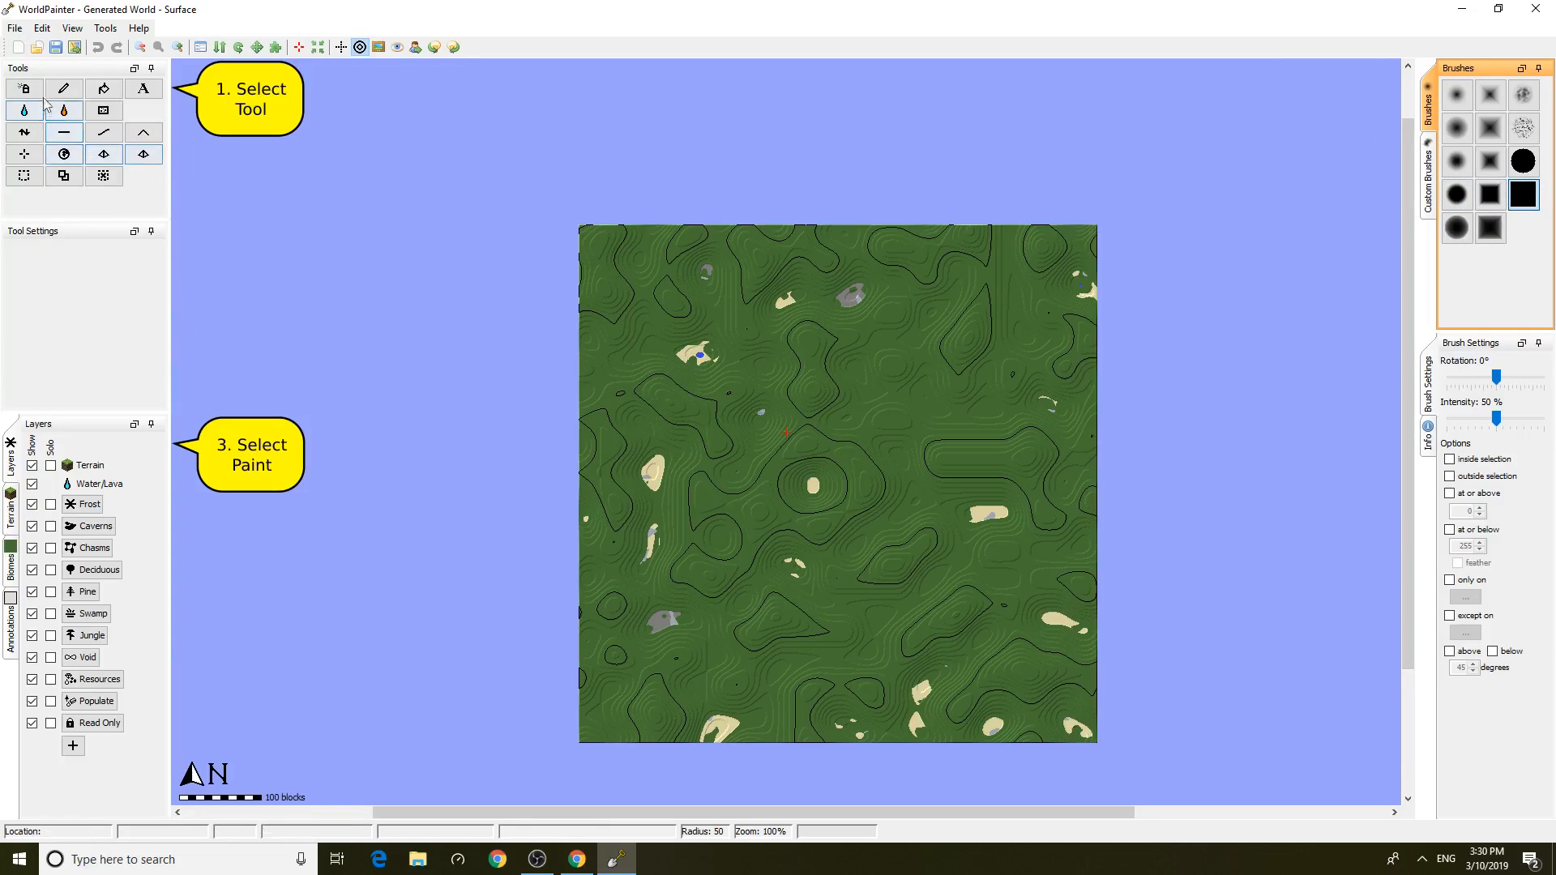
Choose the Flood with Water tool to cover the generated world in water
click(24, 110)
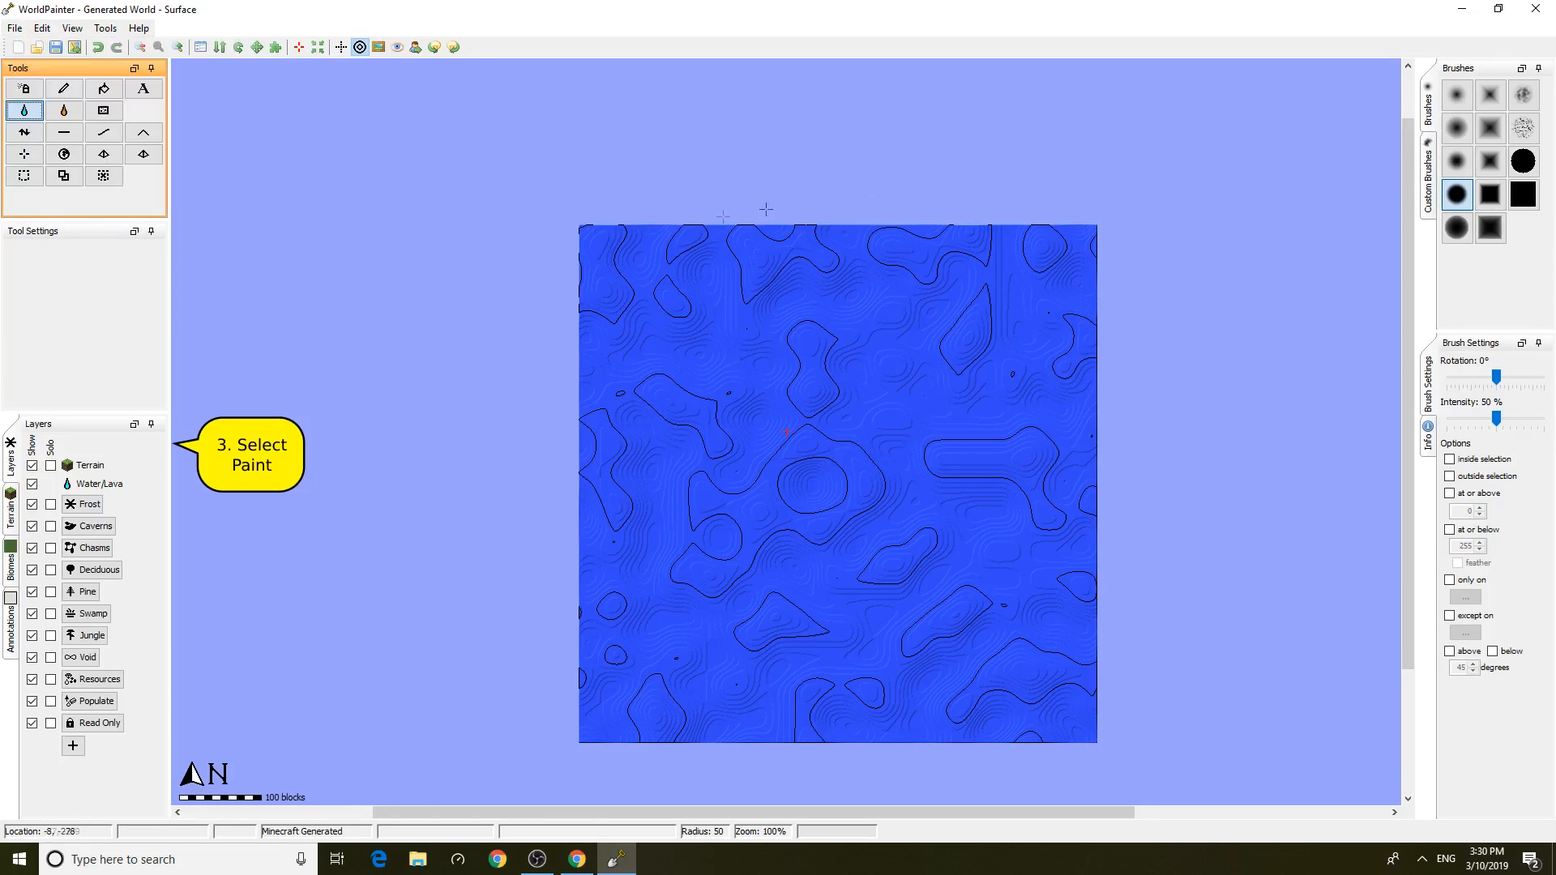
mouse_move(614, 204)
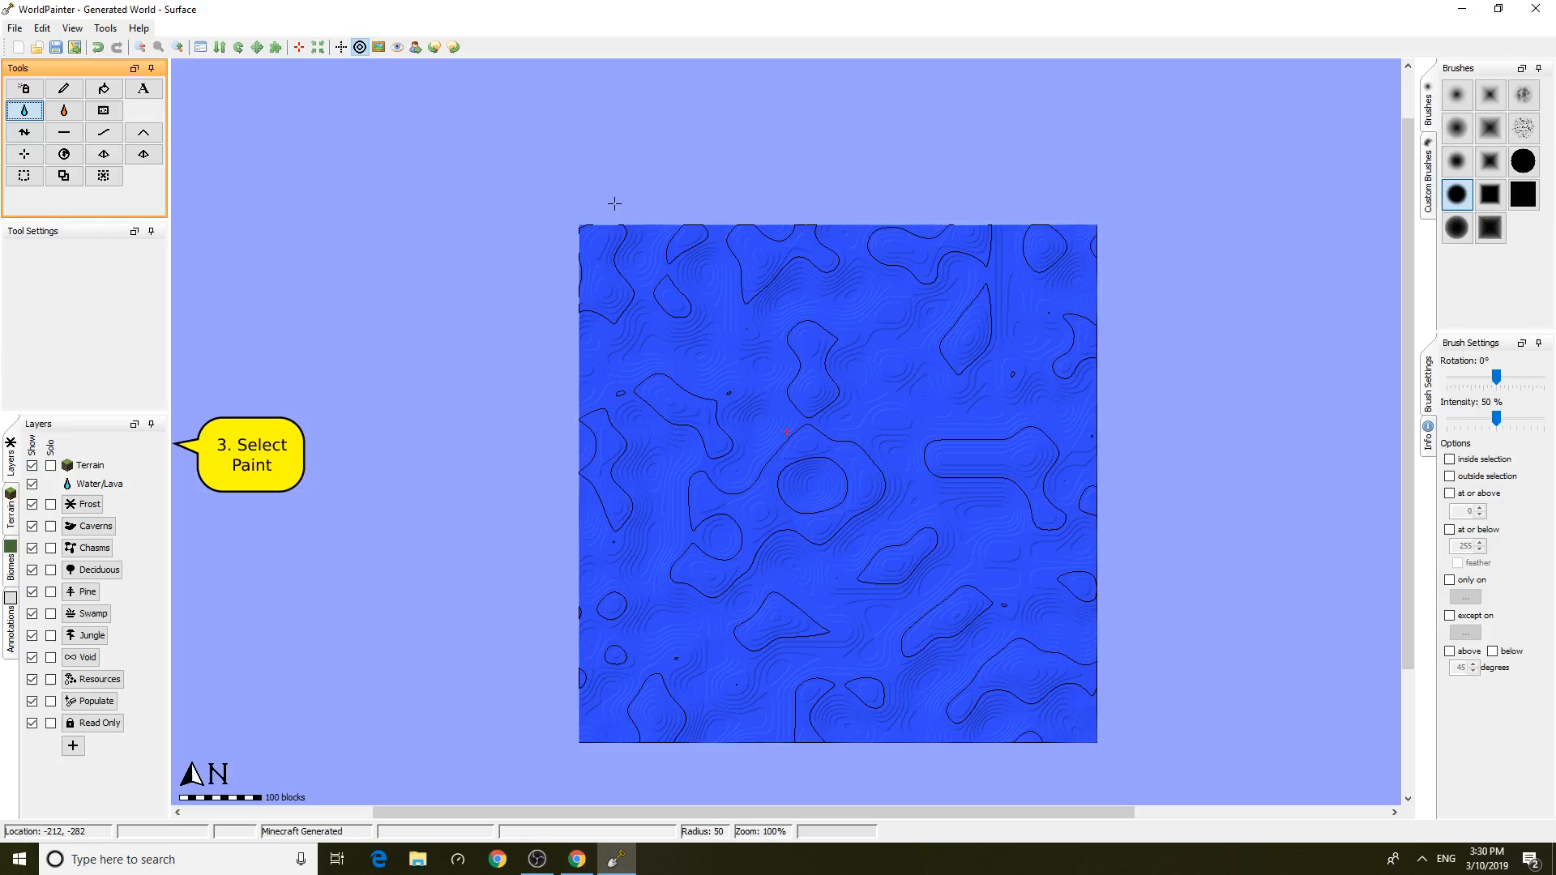
mouse_move(499, 219)
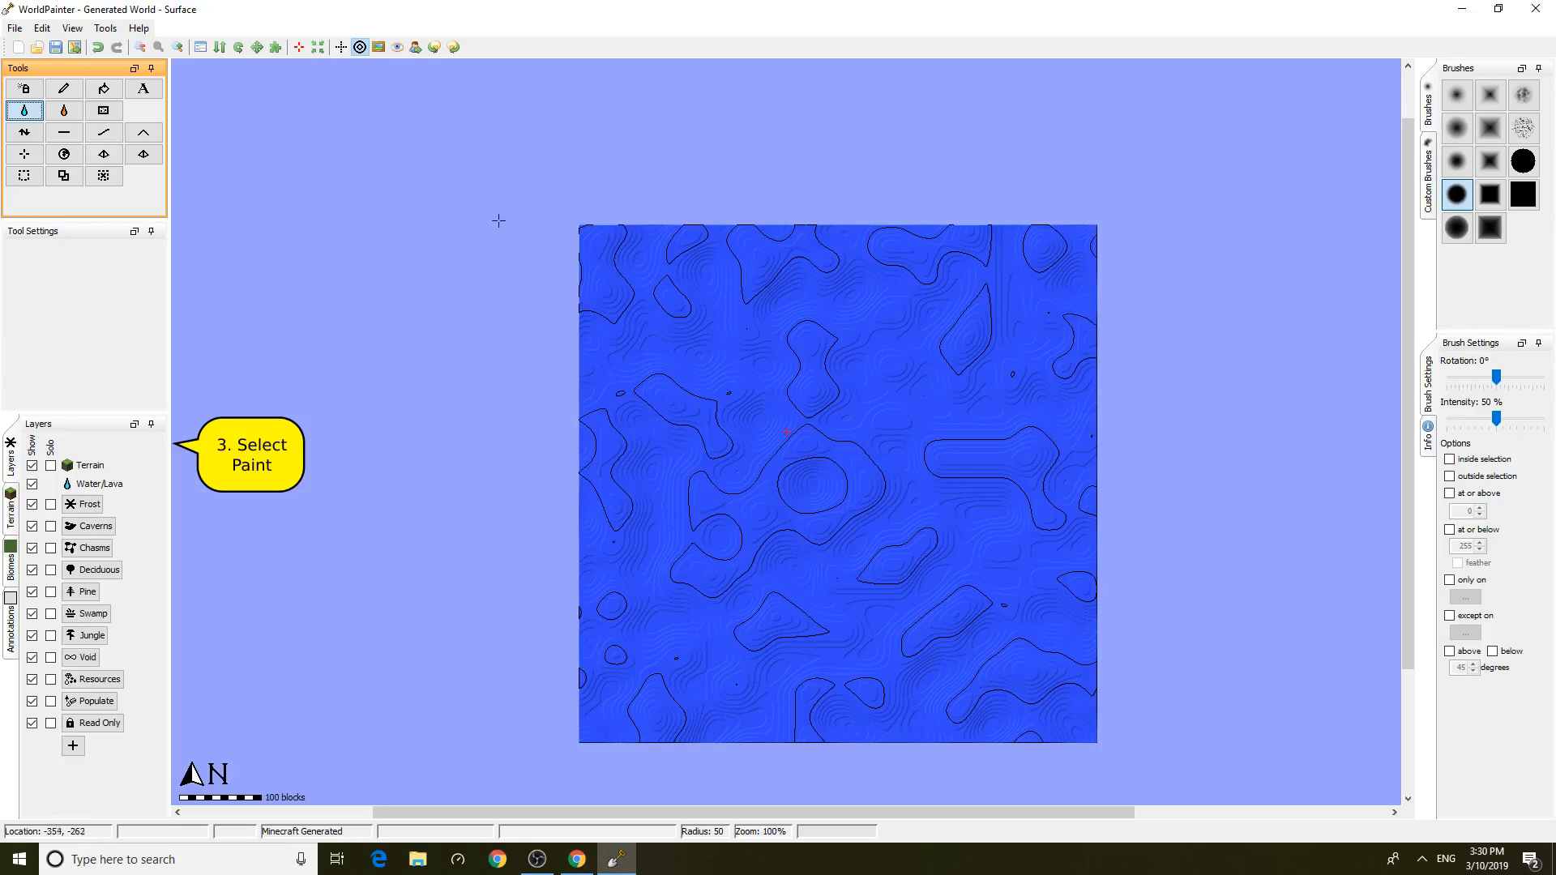